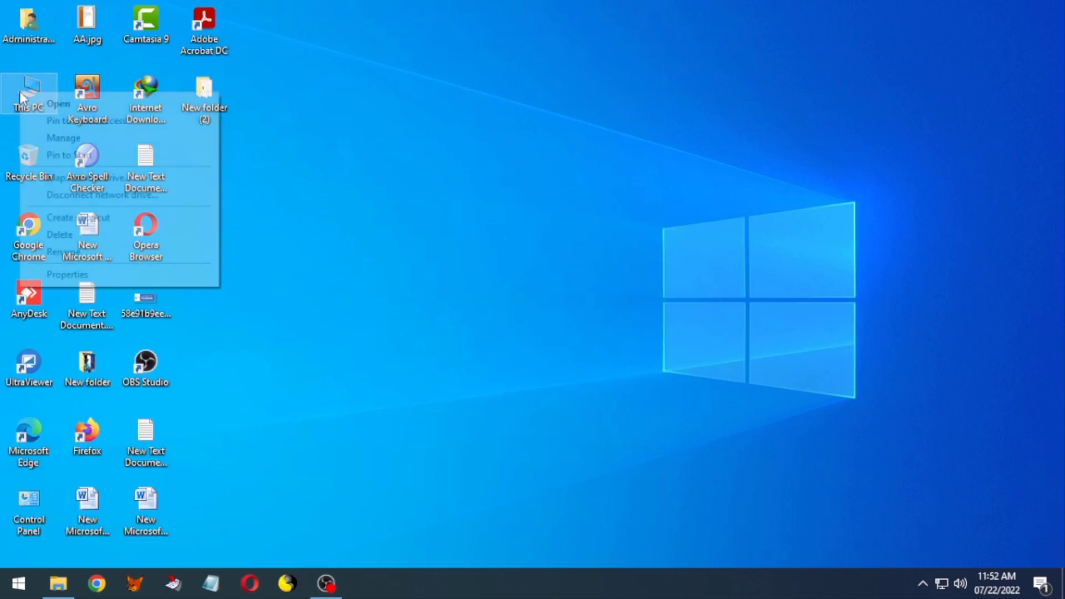
# Check that Task Manager's CPU performance page shows Virtualization: Enabled, then close Task Manager
pyautogui.click(333, 299)
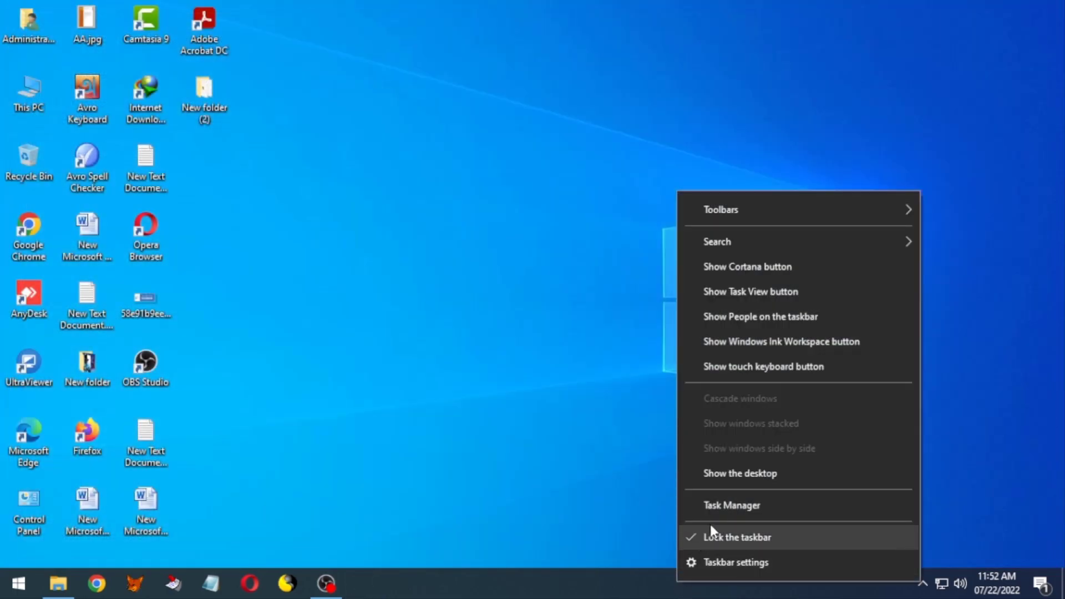
pyautogui.click(731, 505)
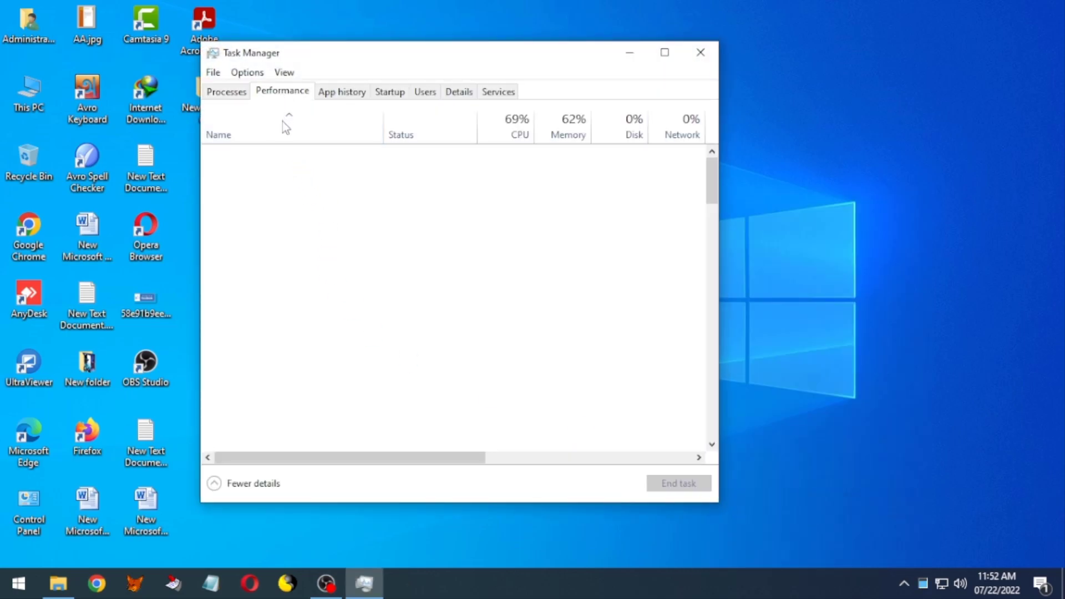
pyautogui.click(282, 90)
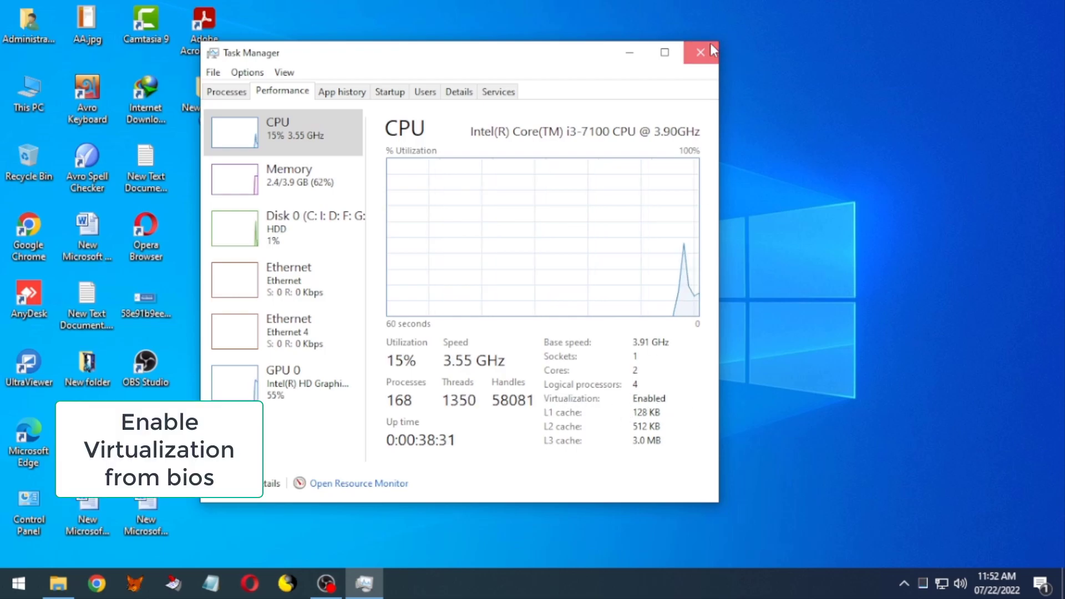
pyautogui.click(699, 53)
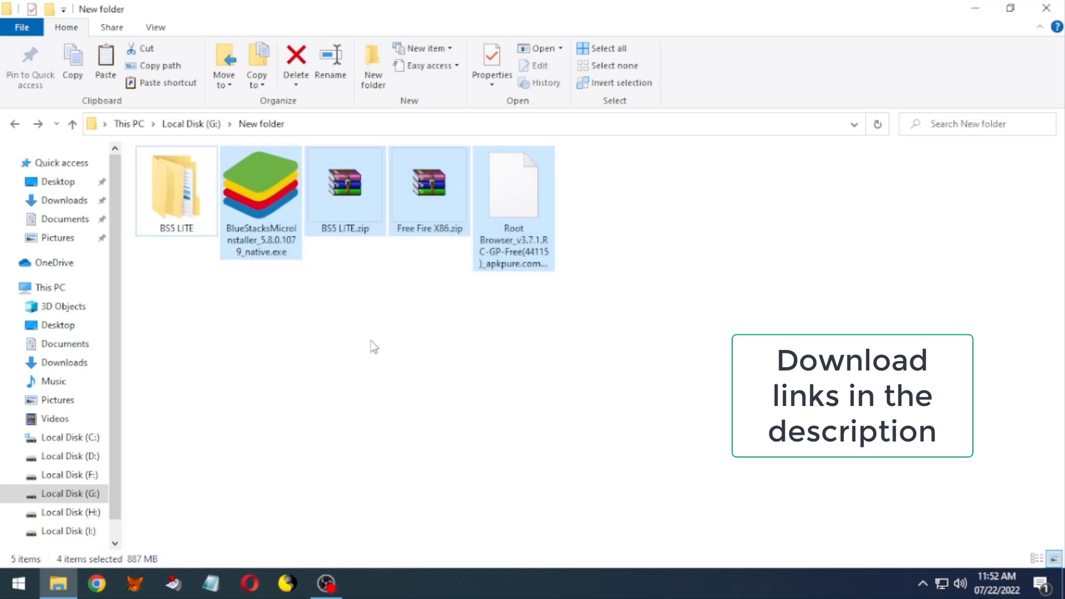
# Install BlueStacks 5 with BlueStacksMicroInstaller, then close the App Player it launches
pyautogui.click(260, 184)
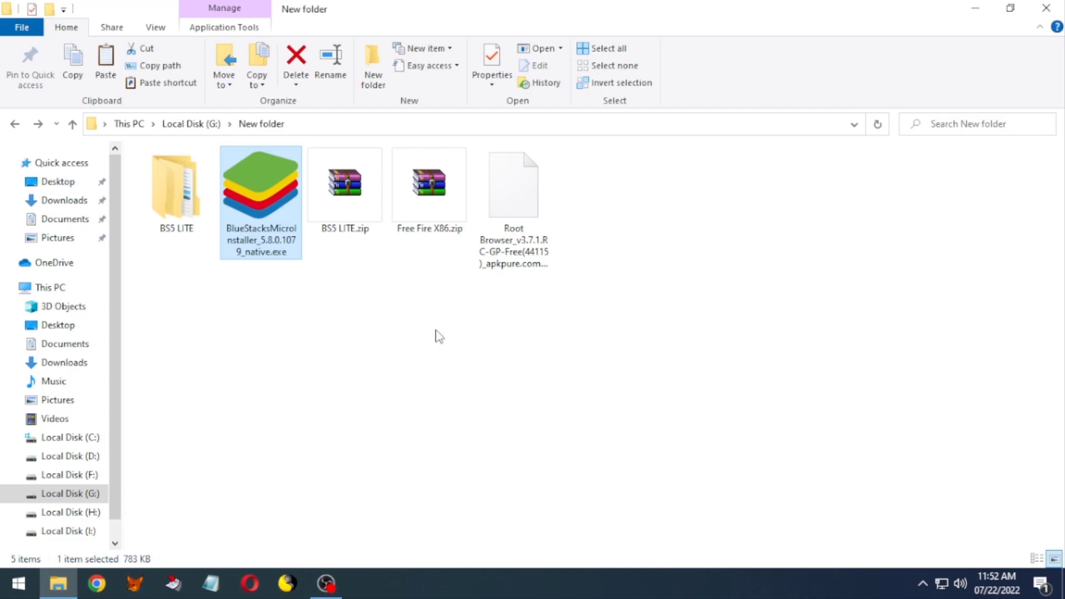
pyautogui.doubleClick(260, 183)
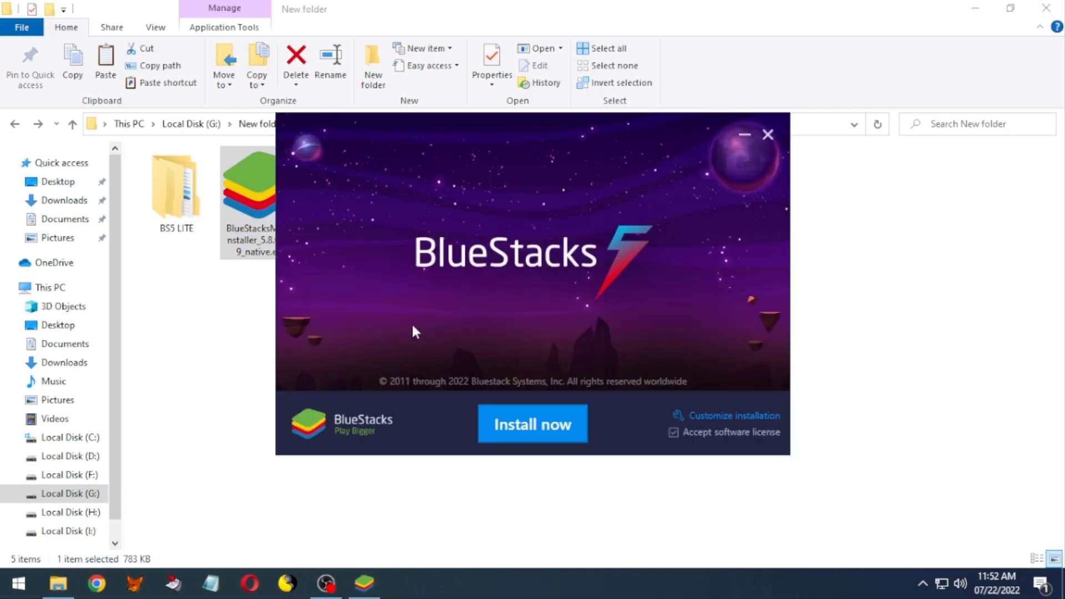
pyautogui.moveTo(532, 424)
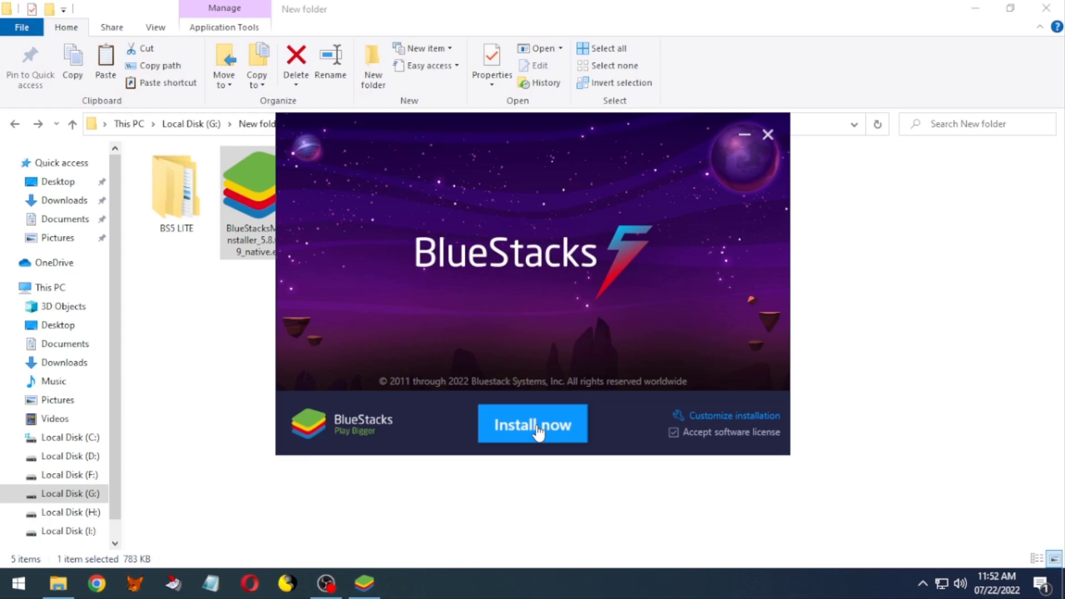
pyautogui.click(533, 424)
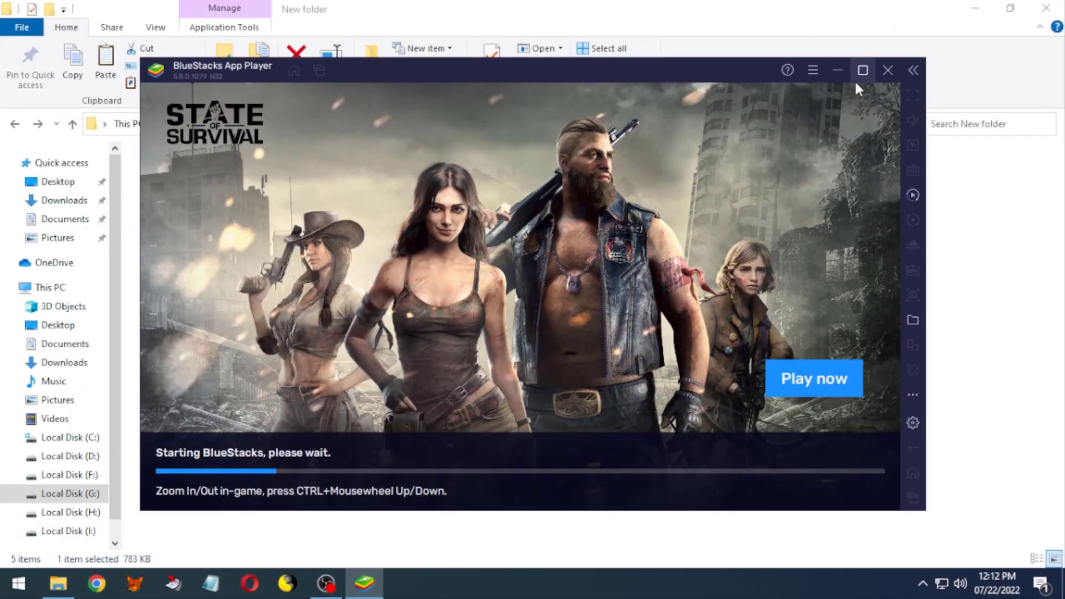
pyautogui.click(886, 70)
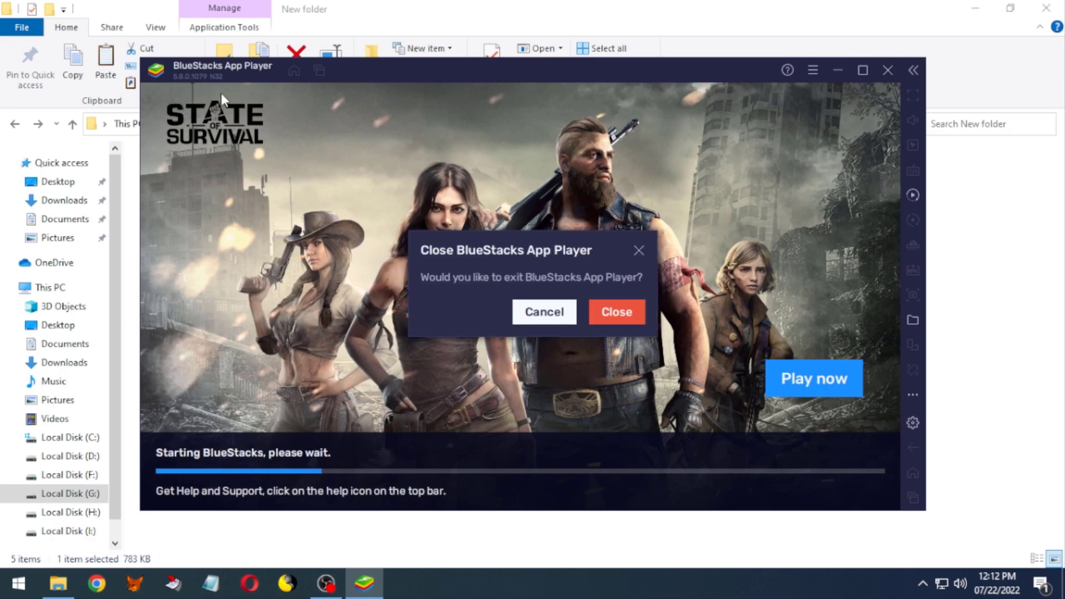
pyautogui.click(614, 312)
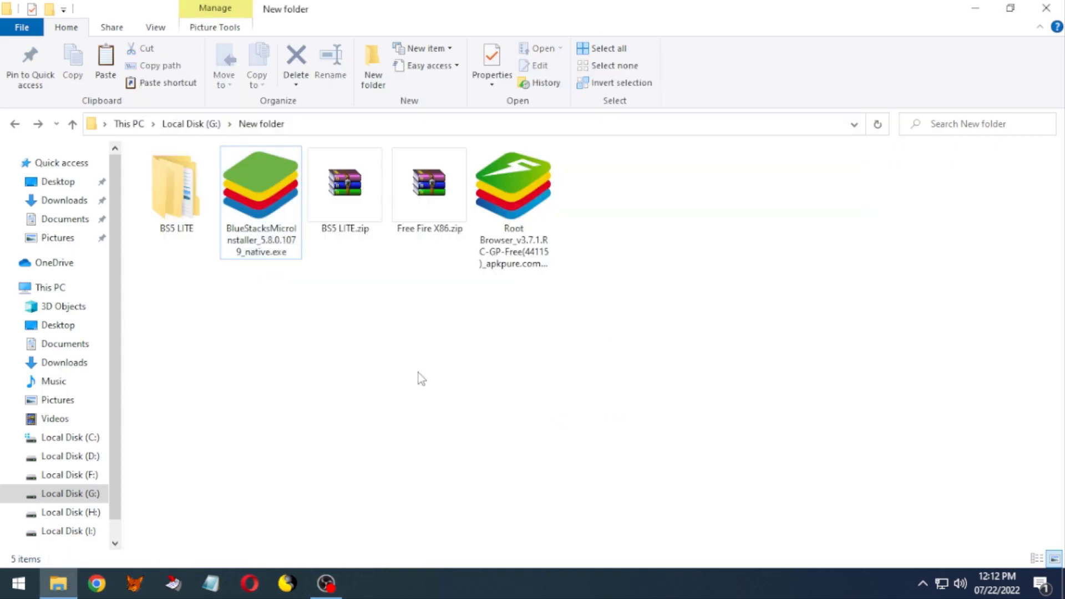
# Browse BlueStacks_nxt in the extracted BS5 LITE folder, then go to Local Disk (C:)
pyautogui.click(345, 183)
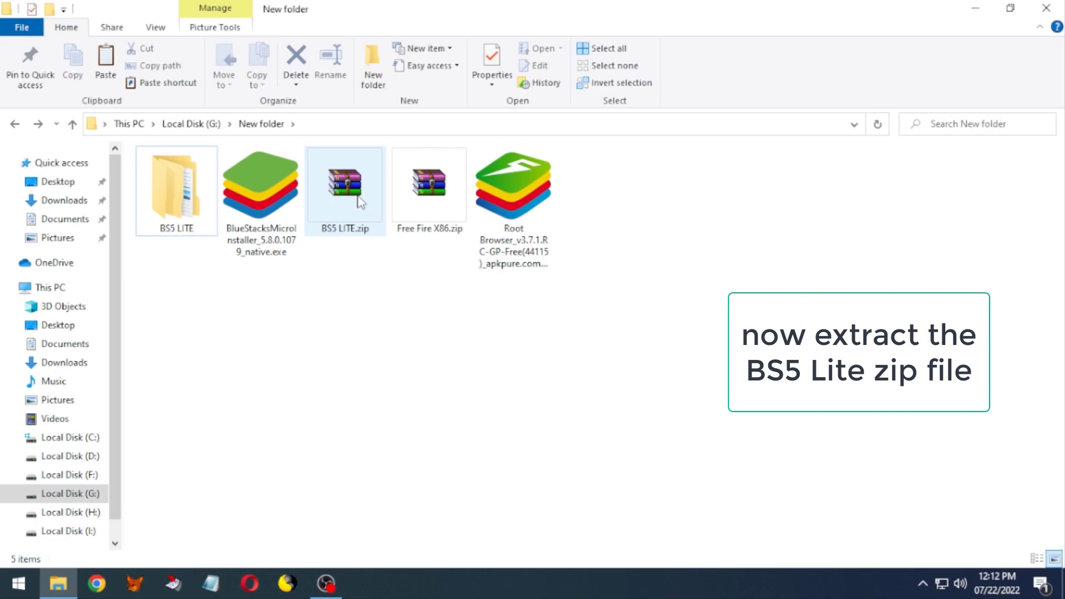
pyautogui.click(345, 183)
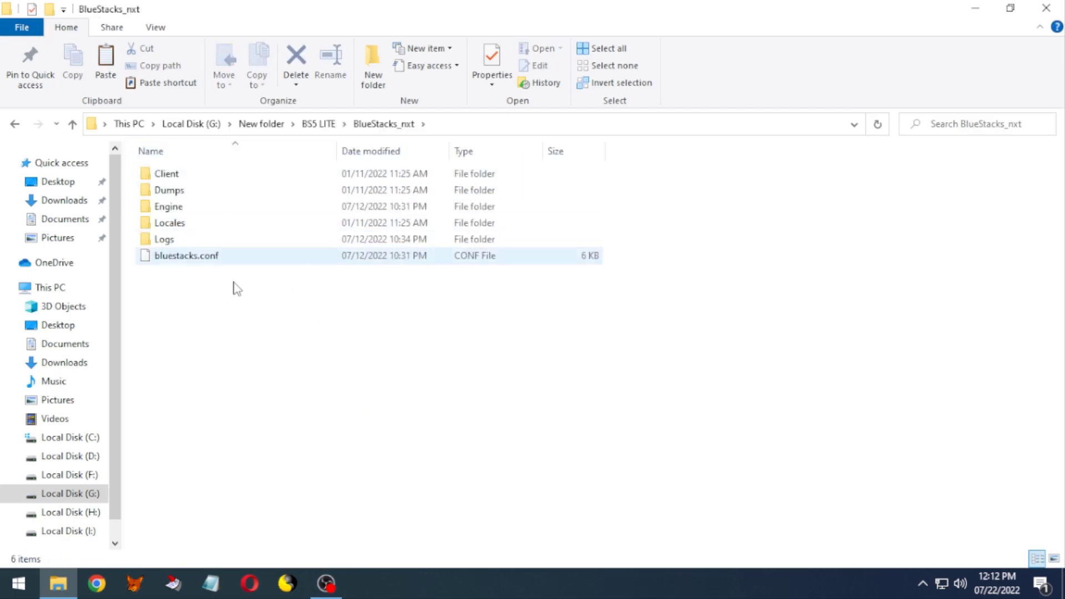
pyautogui.click(72, 124)
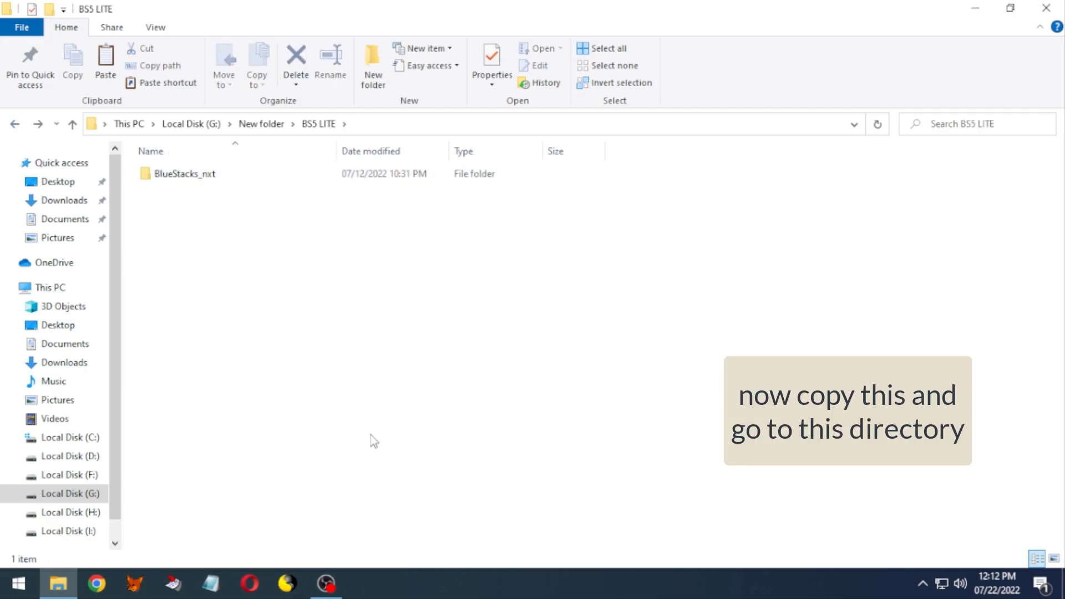
pyautogui.click(70, 437)
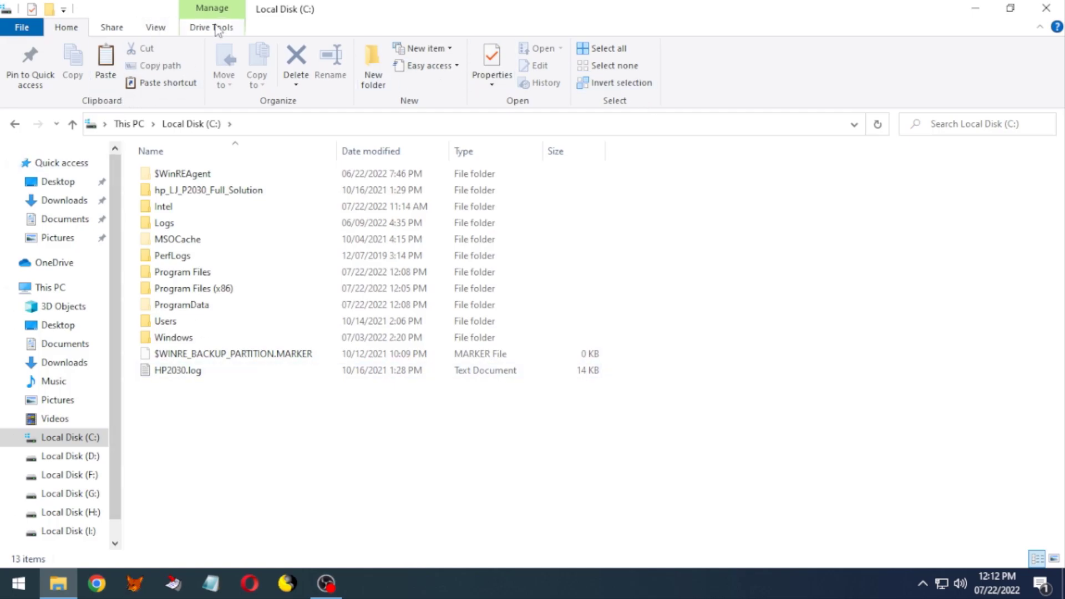
# Show hidden items, open C:\ProgramData\BlueStacks_nxt, then return to G:\New folder
pyautogui.click(154, 28)
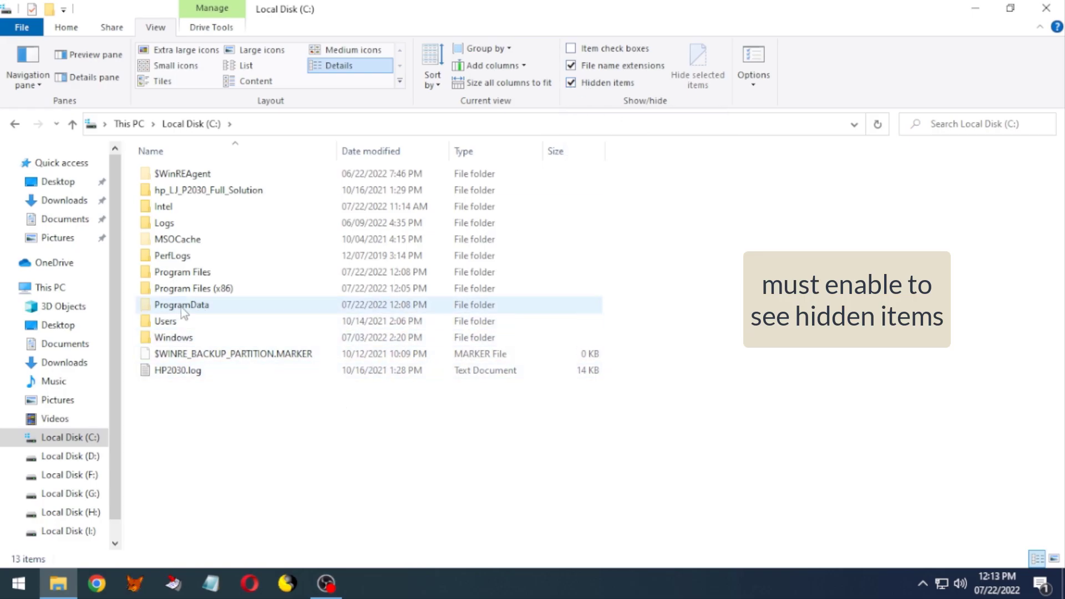
pyautogui.doubleClick(181, 305)
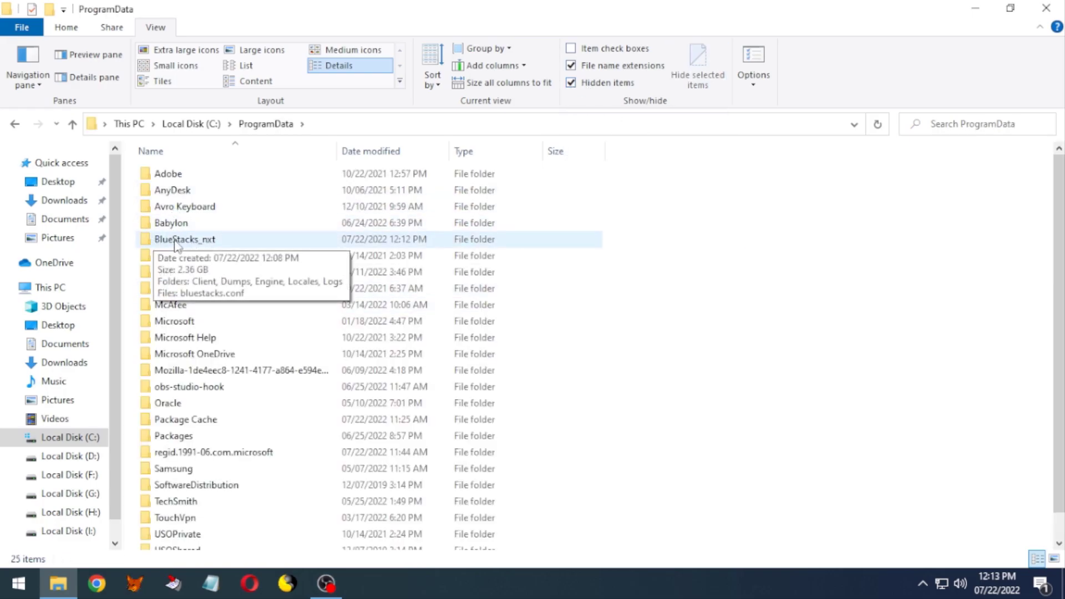
pyautogui.doubleClick(184, 238)
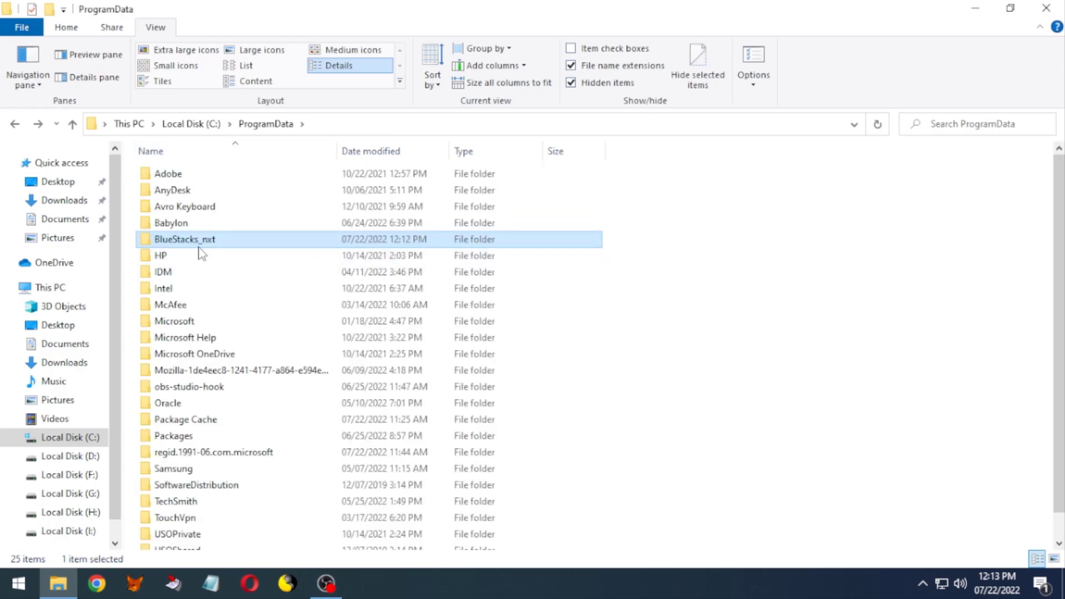
pyautogui.click(387, 325)
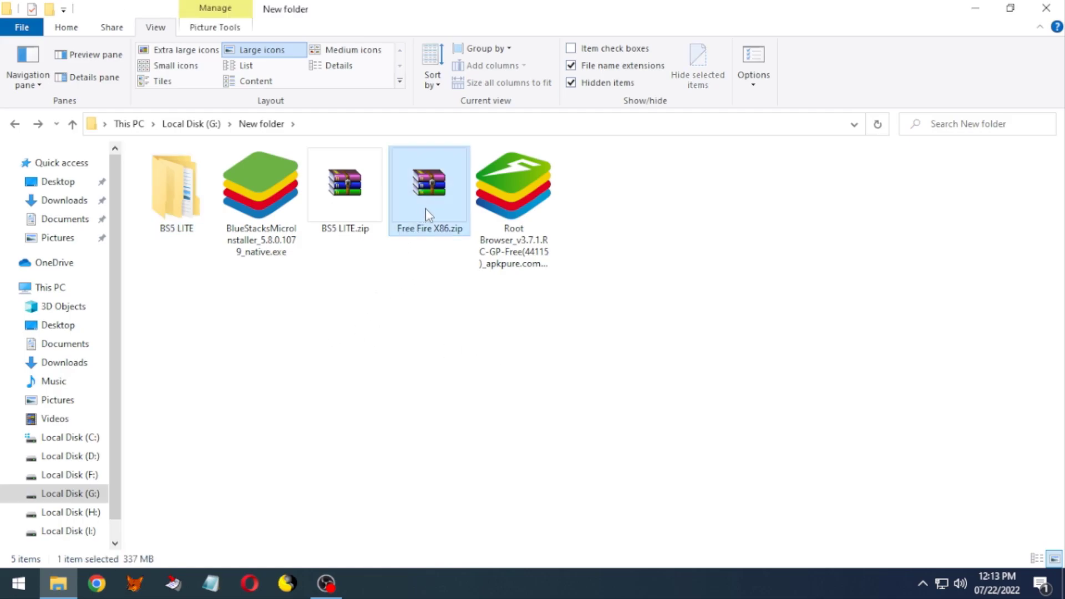
# Extract the Free Fire X86 archive and copy its game folder and APK
pyautogui.doubleClick(428, 184)
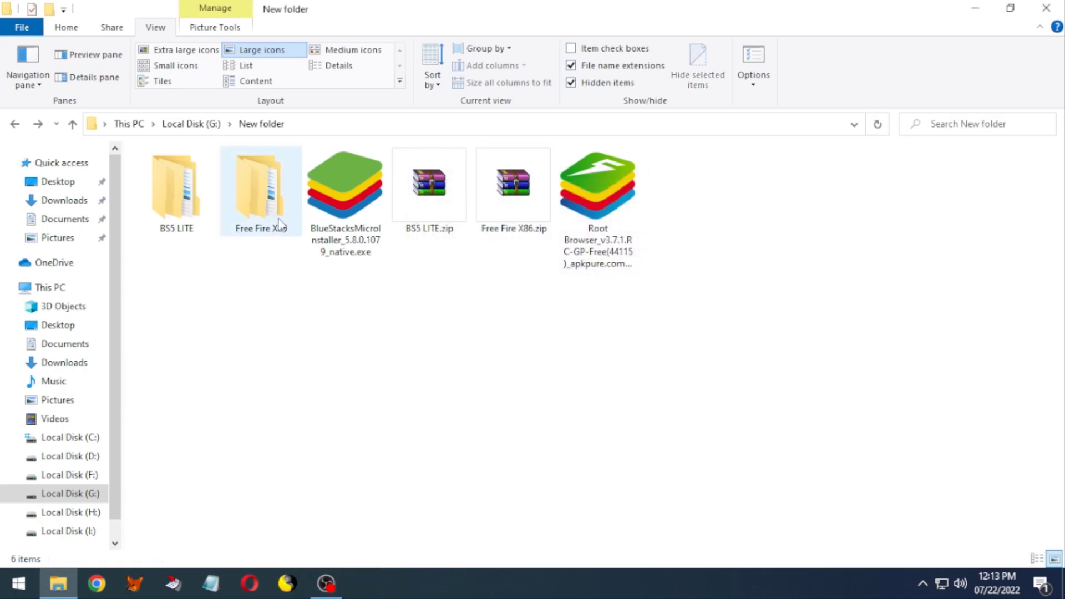
pyautogui.doubleClick(260, 183)
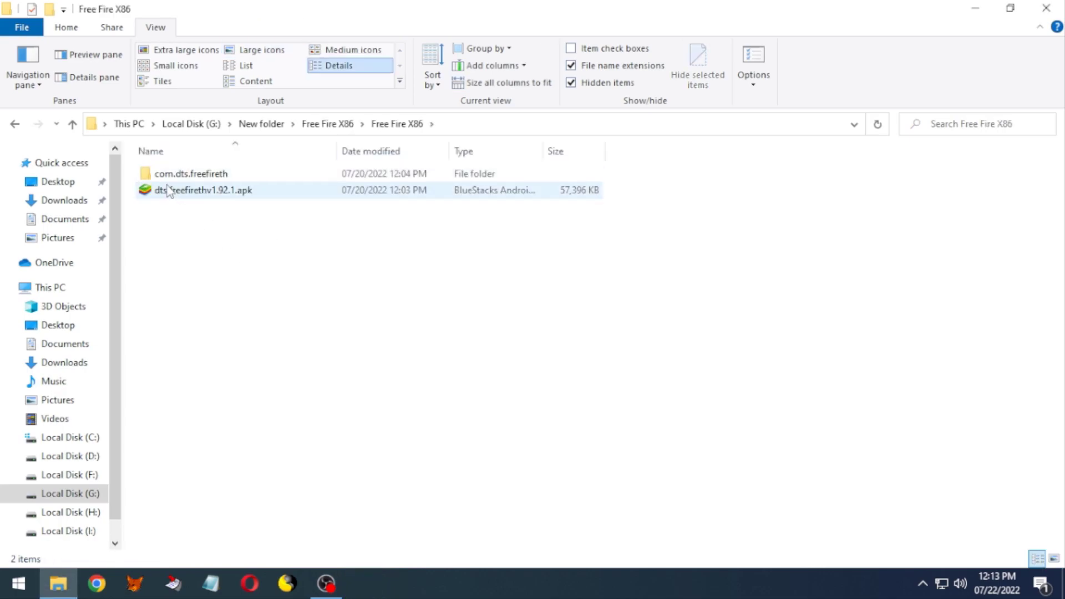
pyautogui.rightClick(180, 178)
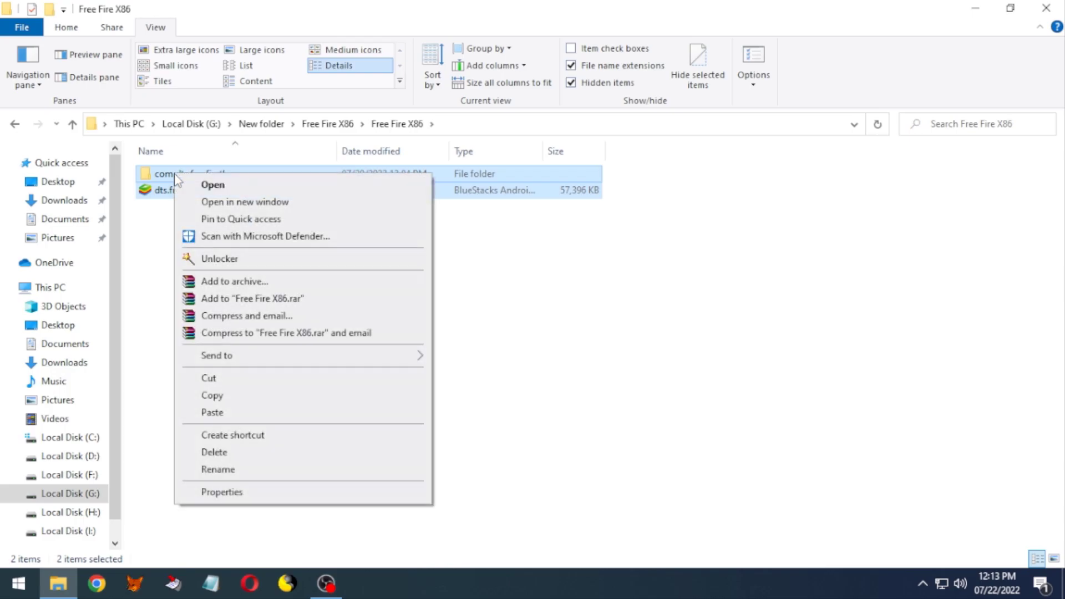
pyautogui.click(69, 438)
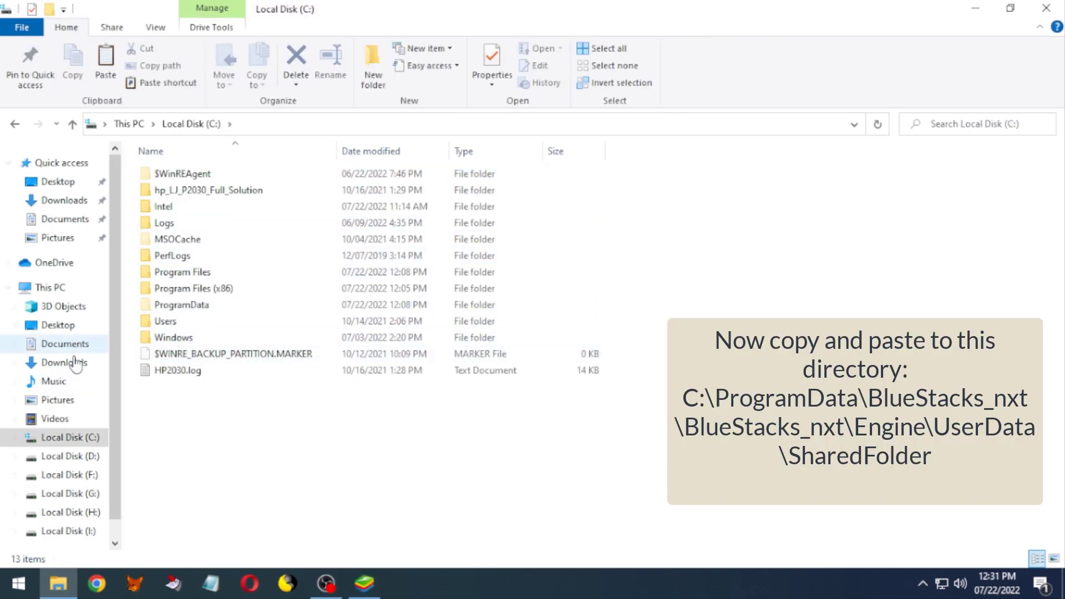
# Paste the Free Fire files into C:\ProgramData\BlueStacks_nxt\Engine\UserData\SharedFolder
pyautogui.doubleClick(184, 305)
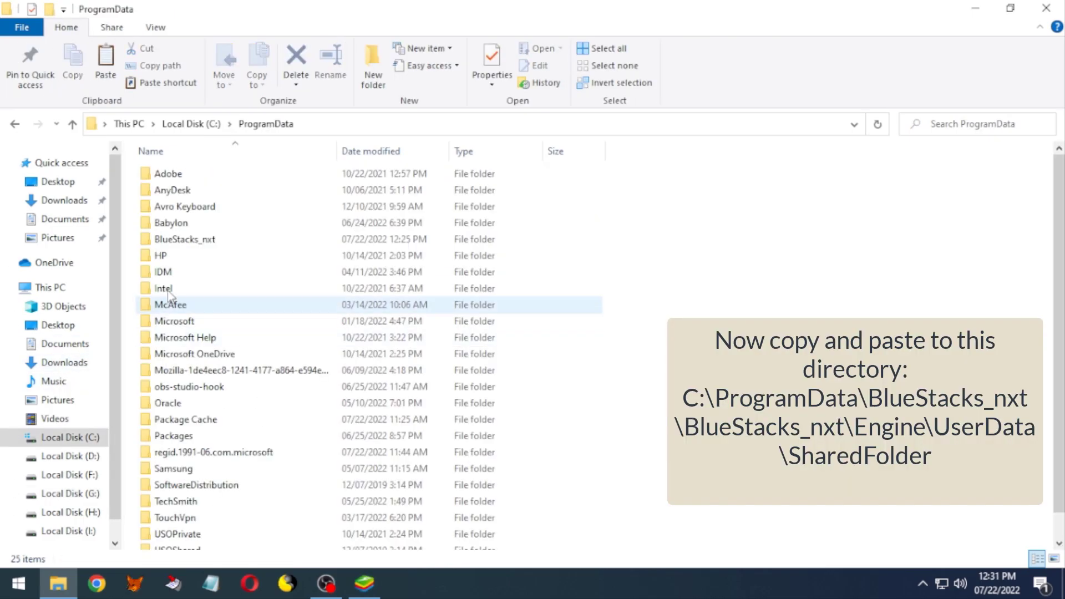
pyautogui.doubleClick(183, 238)
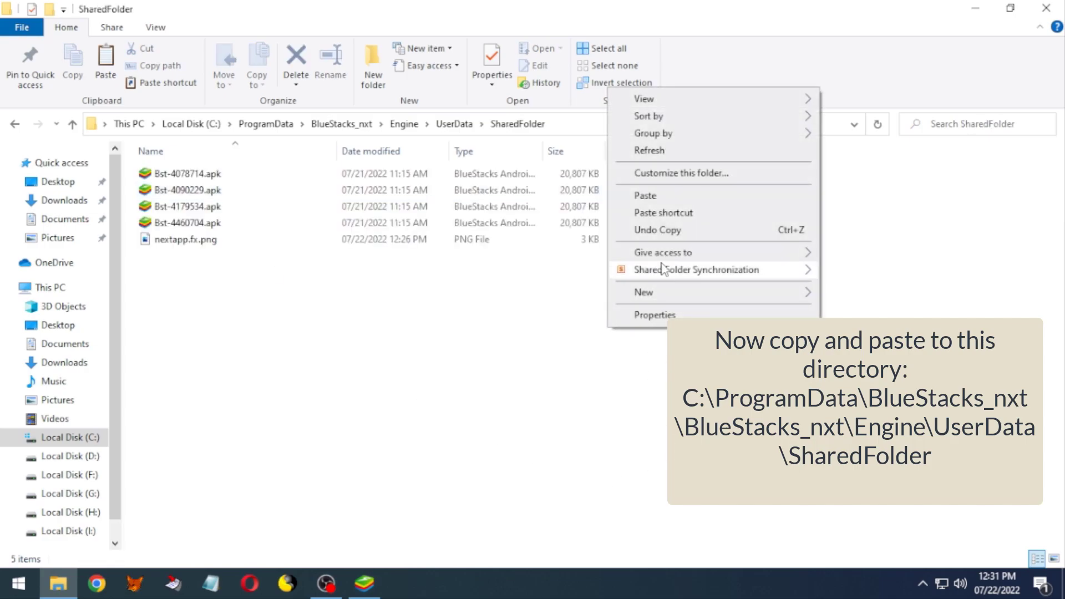
pyautogui.click(644, 194)
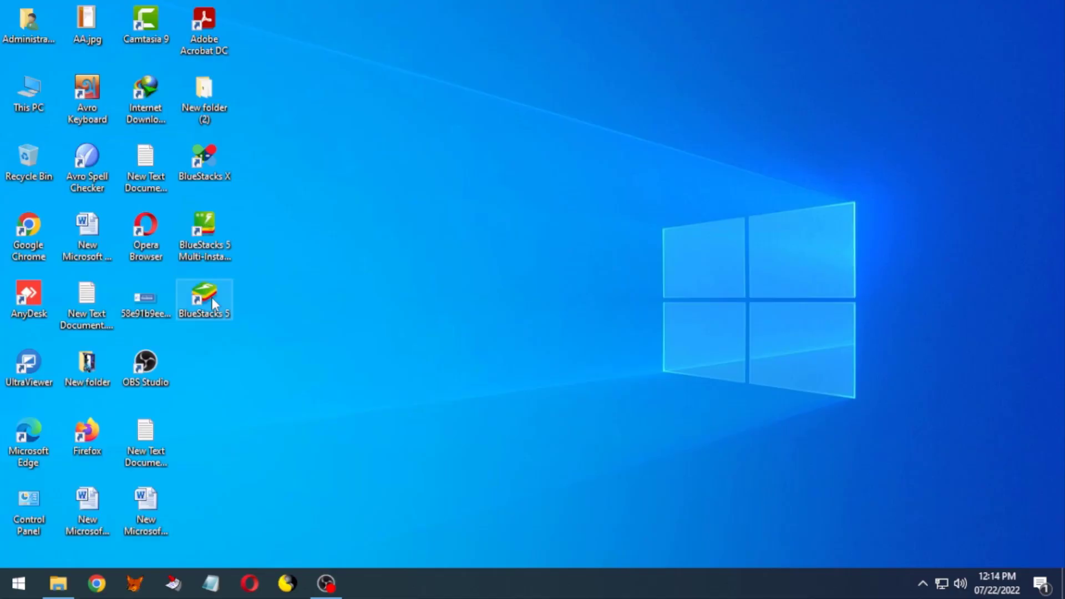
# Launch BlueStacks 5 from its desktop shortcut and bring up its Settings
pyautogui.doubleClick(204, 298)
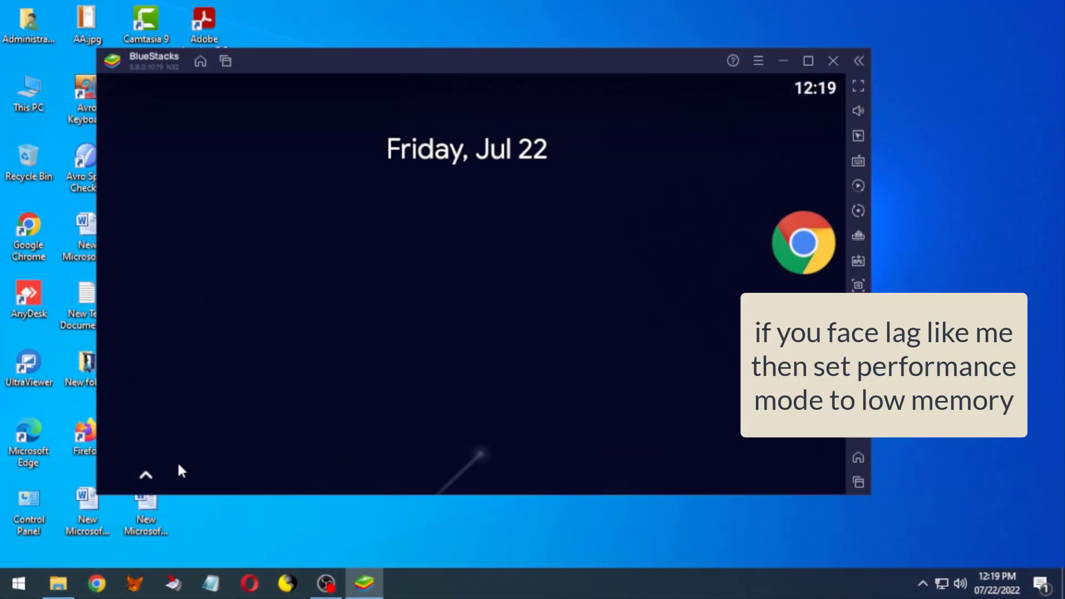
pyautogui.click(145, 474)
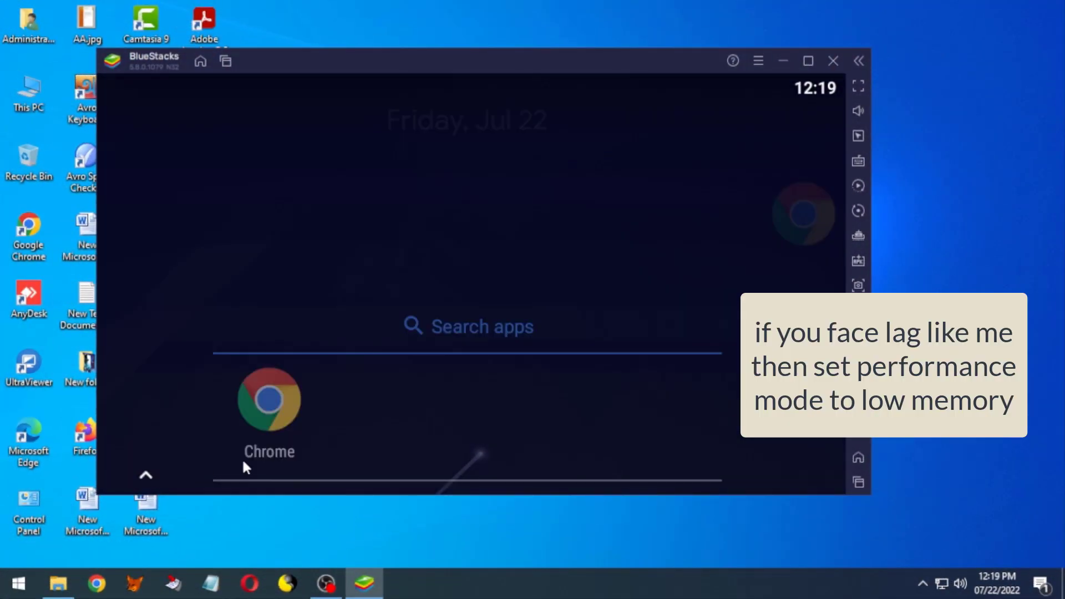
pyautogui.scroll(3)
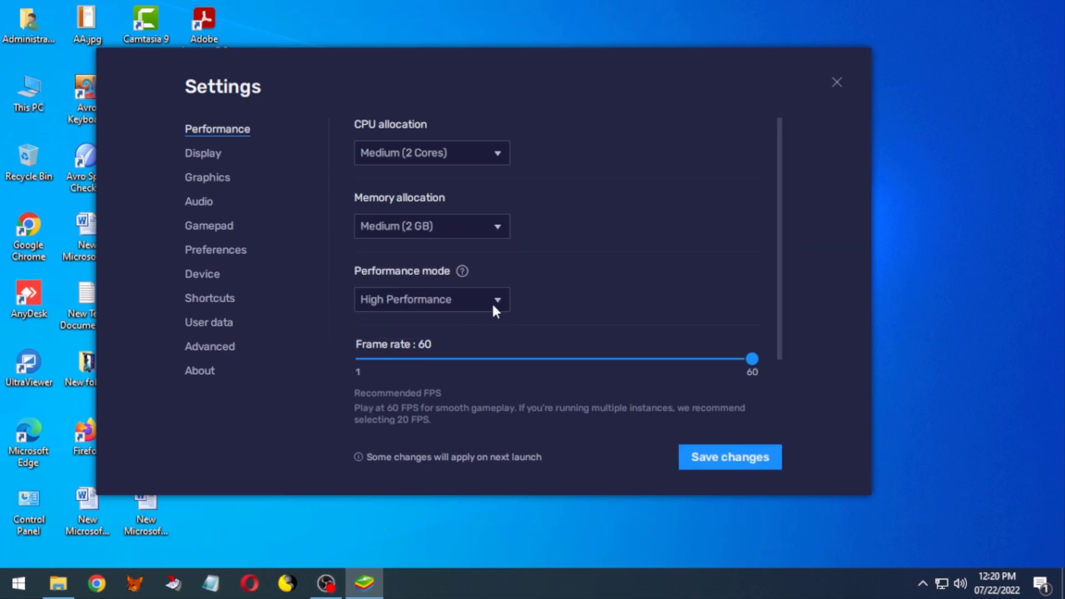
# Set the performance mode to Low Memory and save the change
pyautogui.click(430, 299)
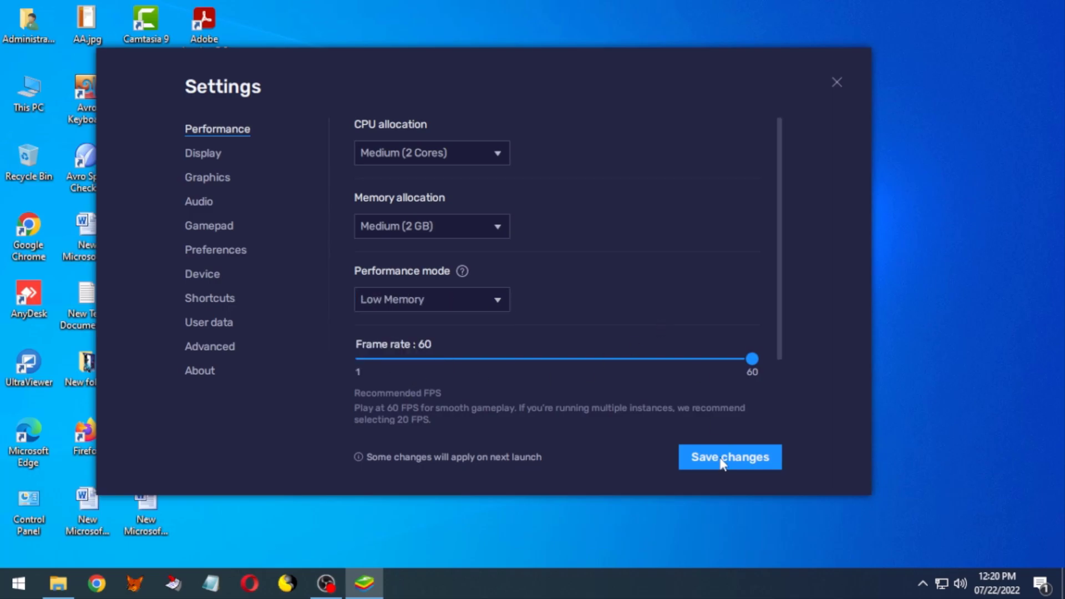
pyautogui.click(729, 456)
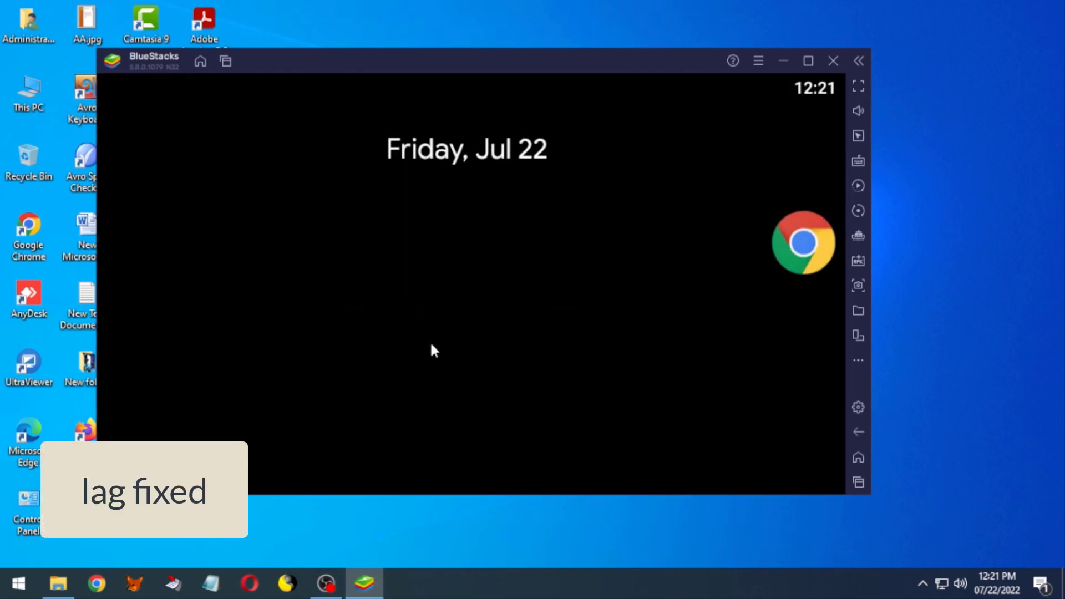
pyautogui.click(757, 61)
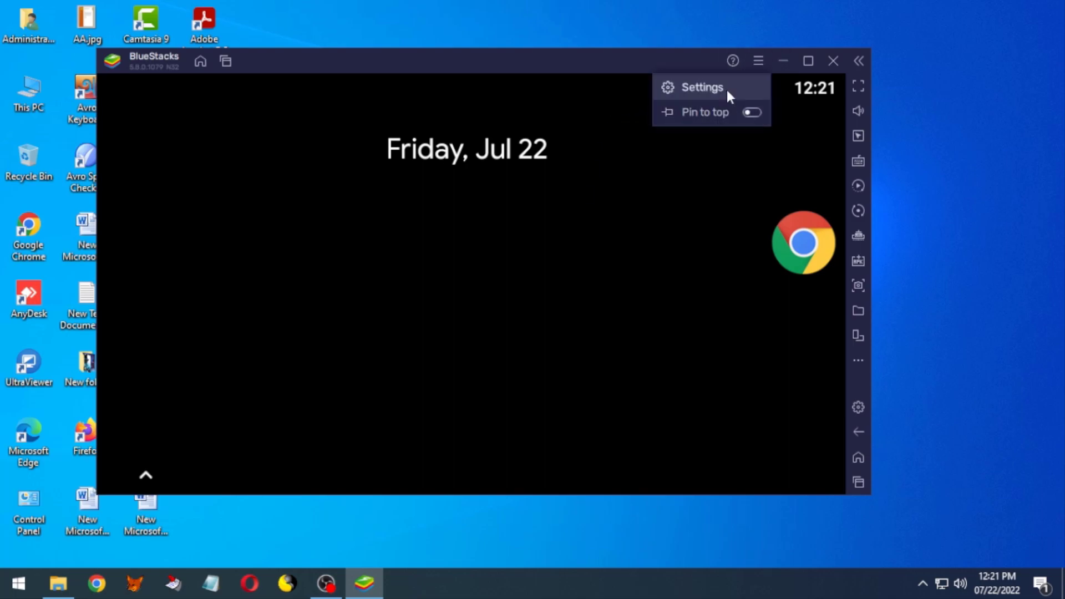
pyautogui.click(510, 161)
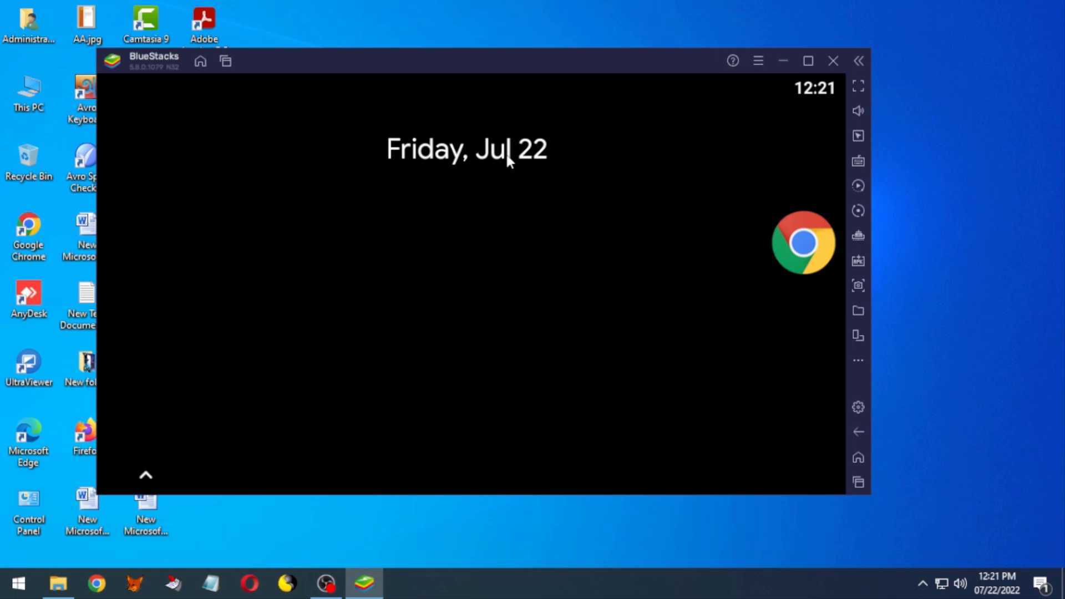
pyautogui.moveTo(727, 70)
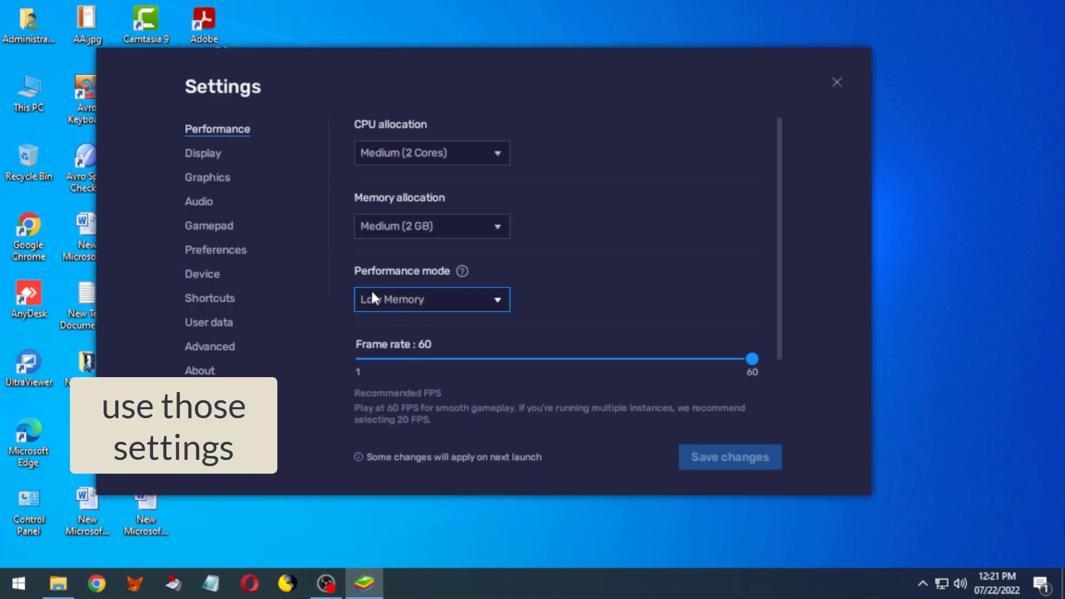
# Set ASTC textures to Disabled in Graphics settings and save
pyautogui.scroll(-3)
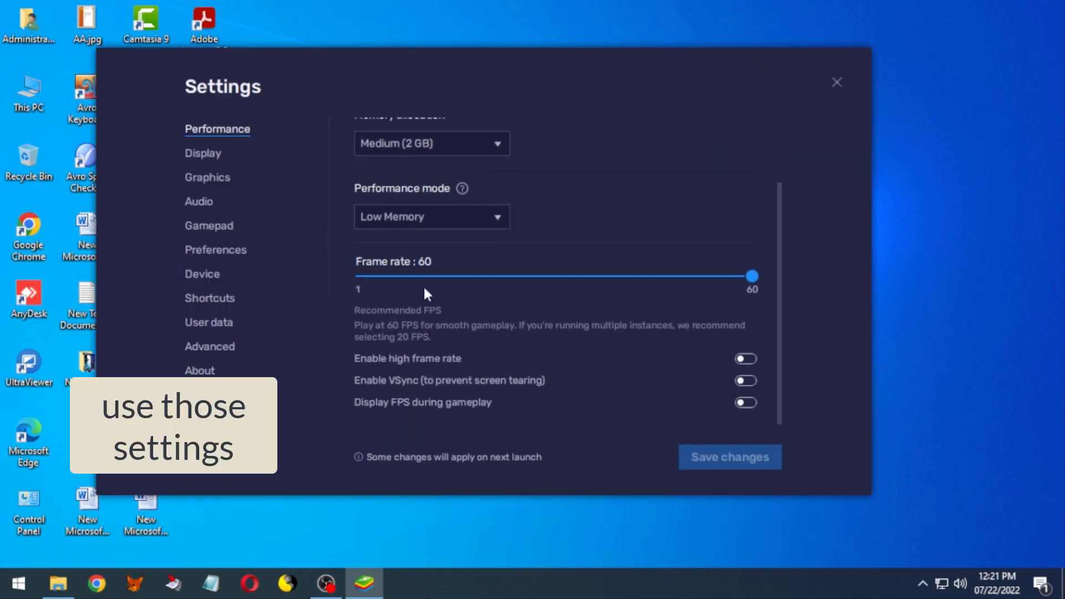
pyautogui.click(202, 153)
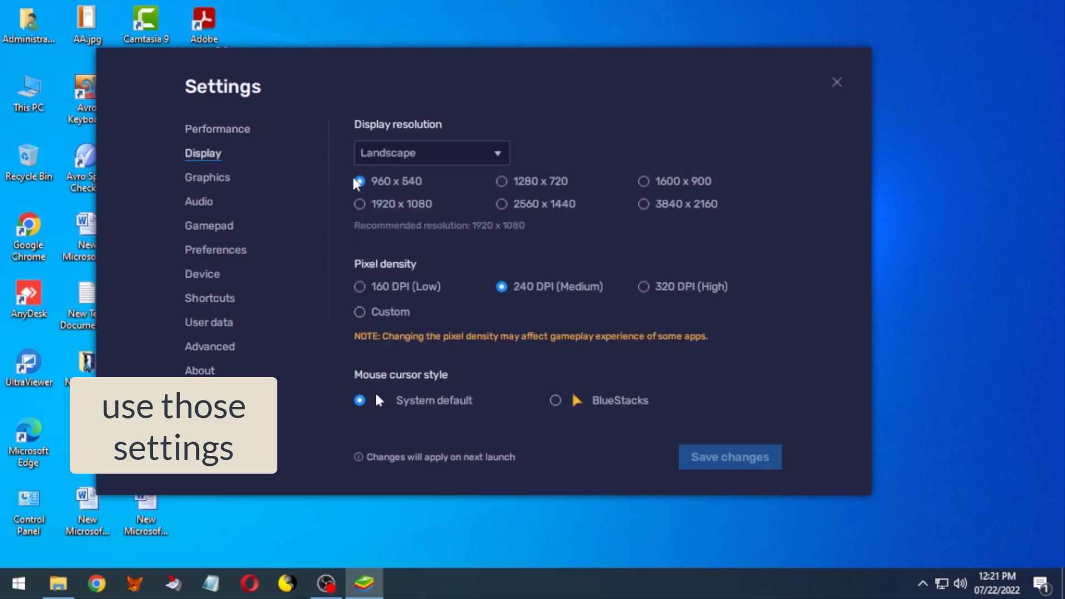
pyautogui.click(207, 177)
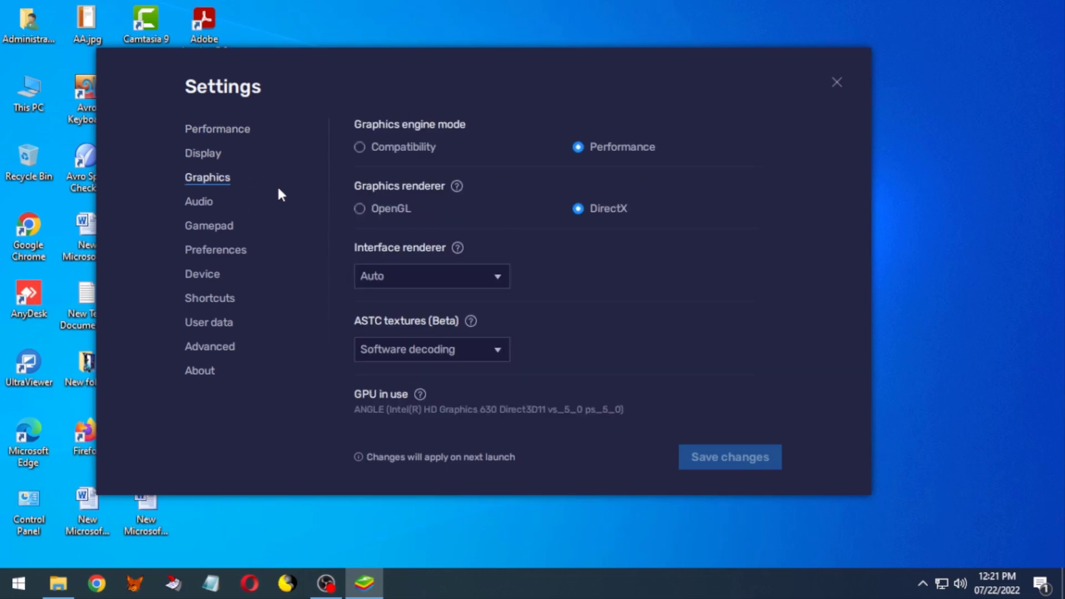
pyautogui.scroll(-3)
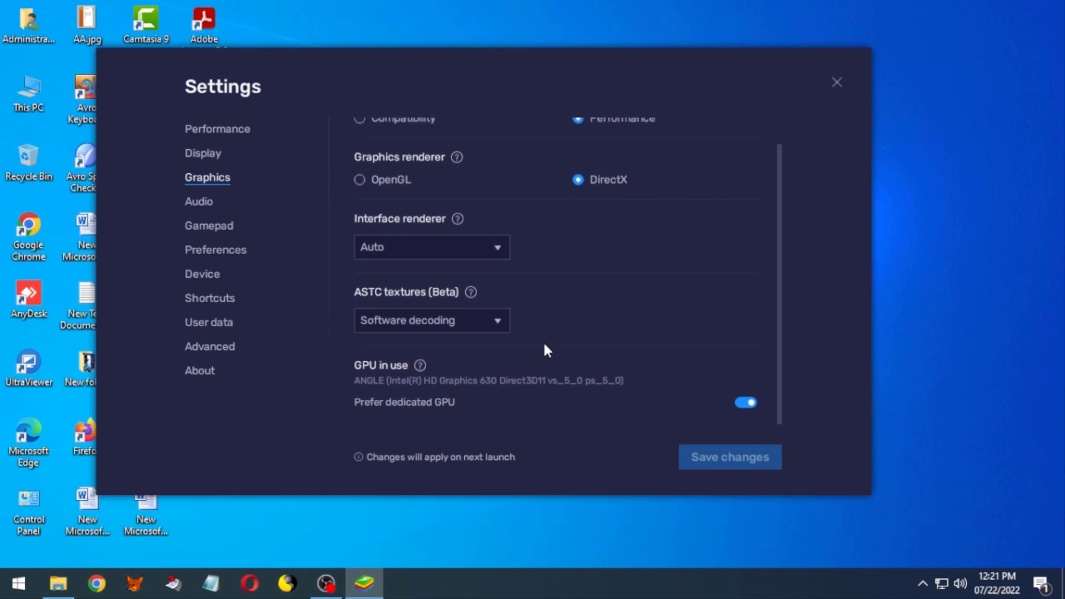
pyautogui.click(431, 320)
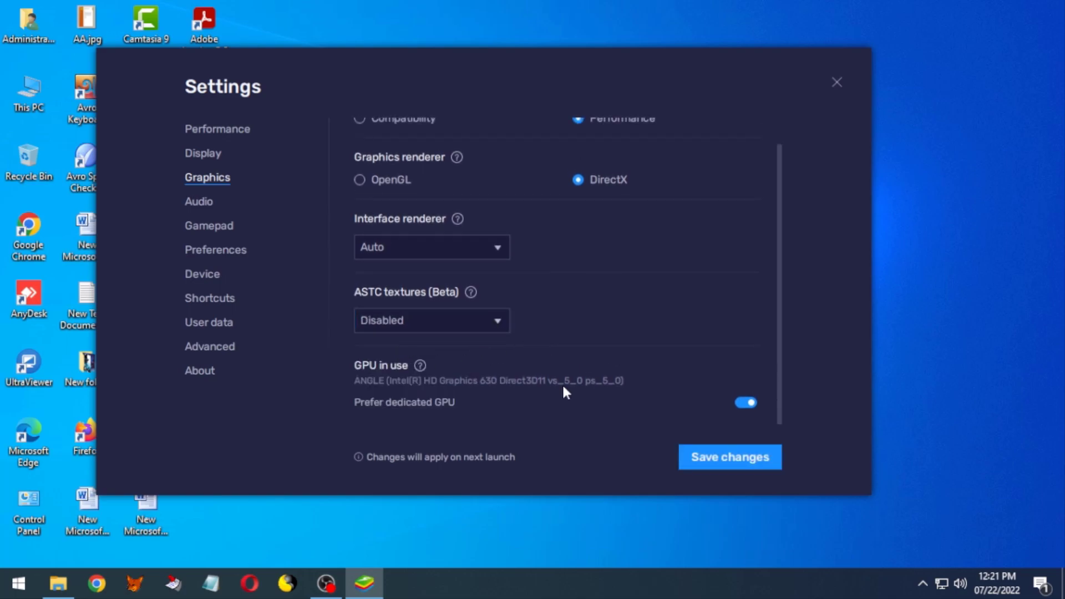
pyautogui.click(198, 201)
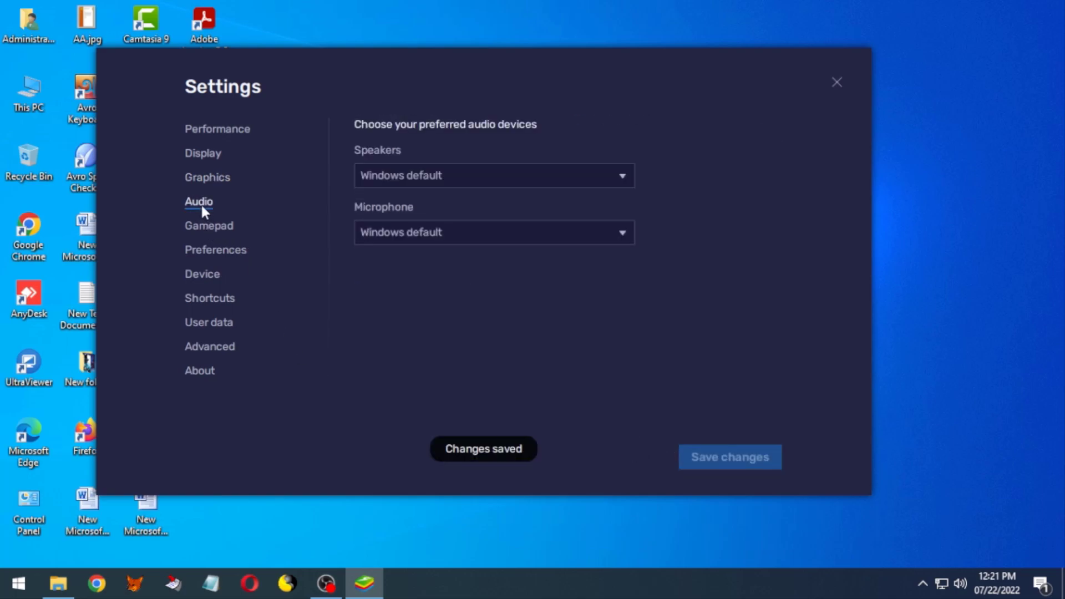
# Look through the Keyboard shortcut and Advanced settings, then leave Settings
pyautogui.click(202, 274)
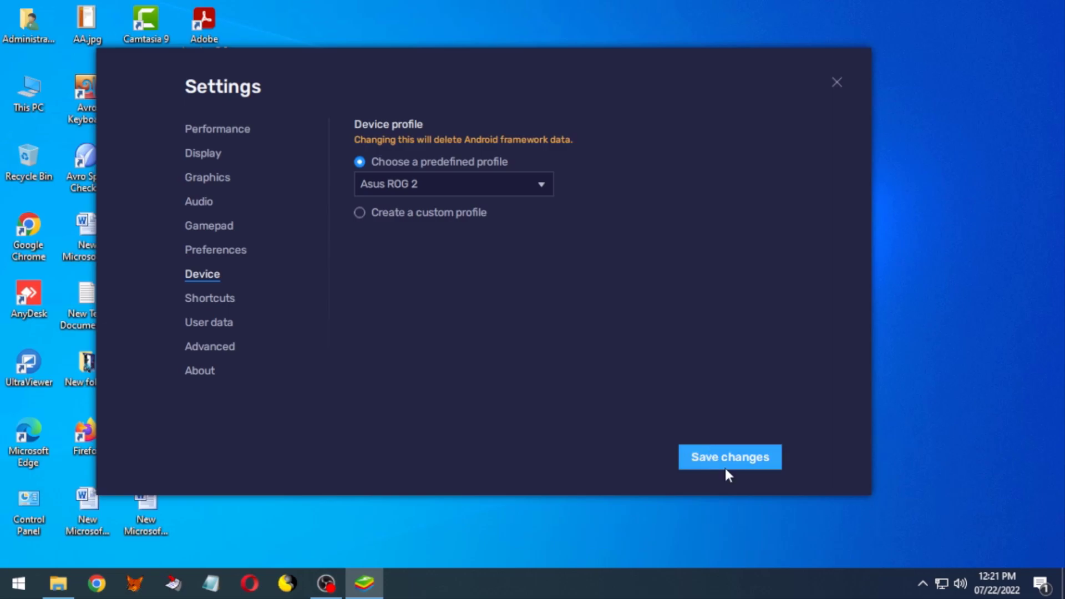
pyautogui.click(209, 297)
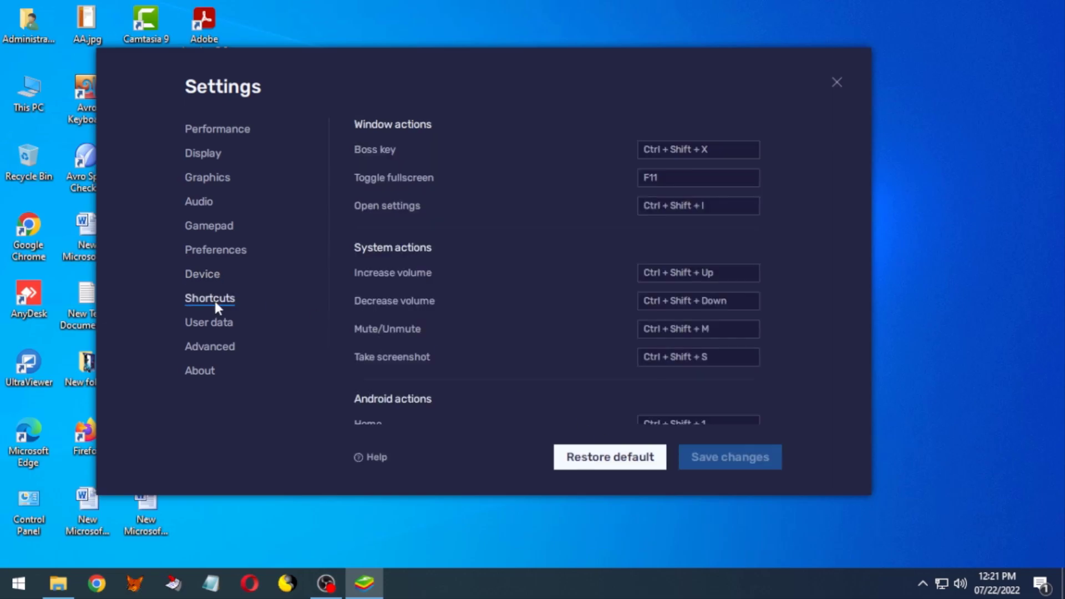
pyautogui.click(209, 346)
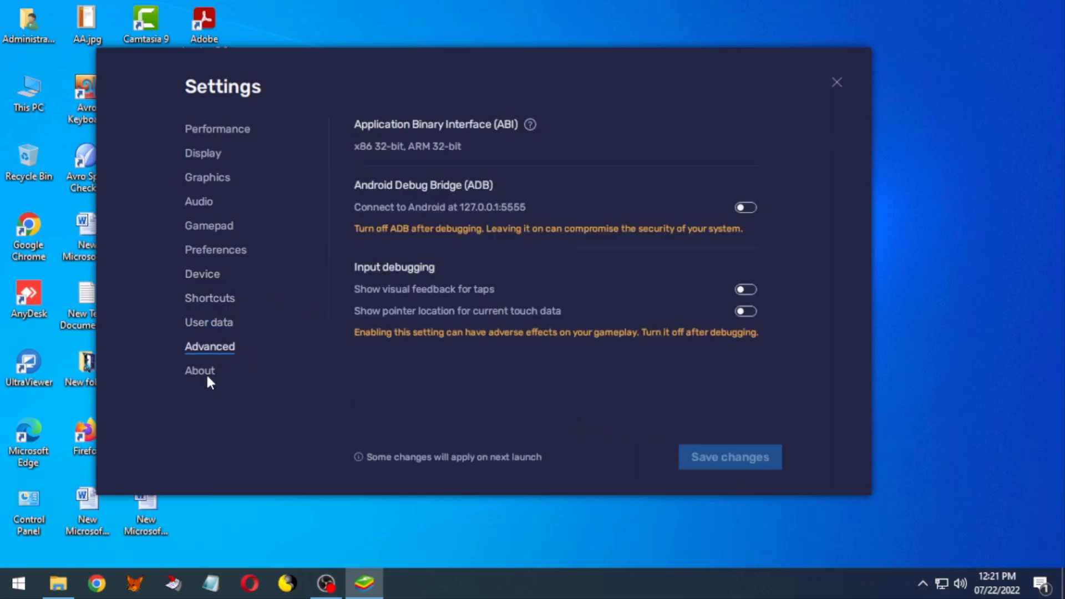
pyautogui.click(835, 82)
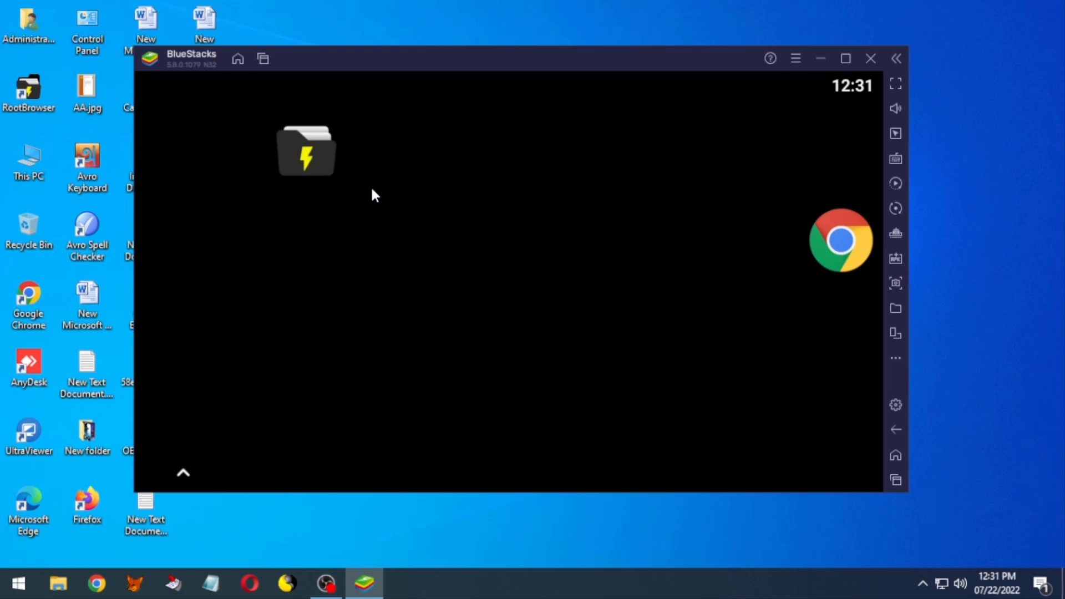
# In Root Browser, dismiss the promotion and open BstSharedFolder's Free Fire X86 folder
pyautogui.click(306, 148)
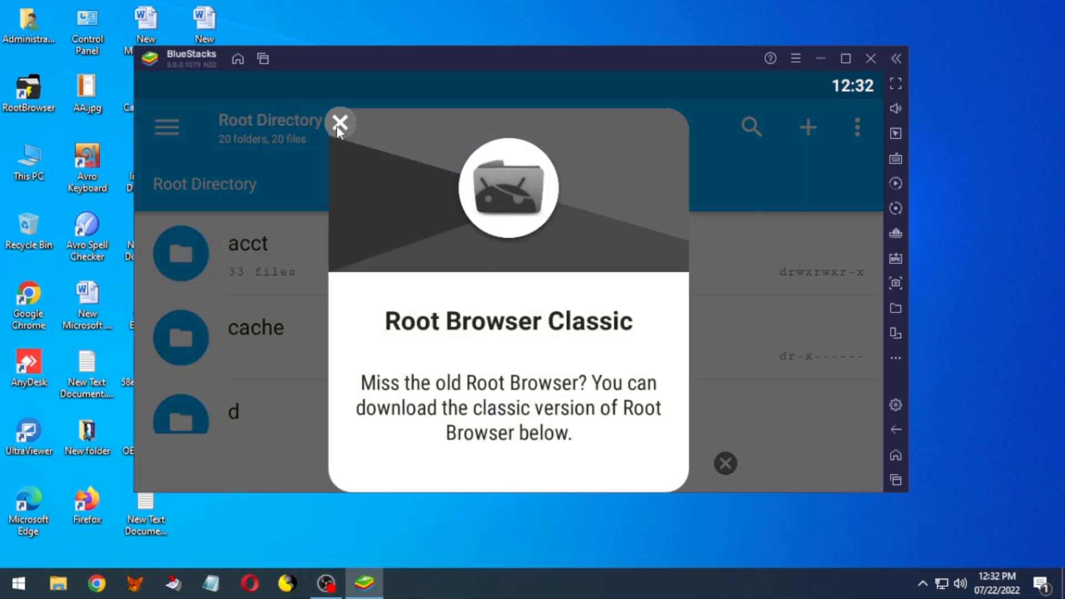
pyautogui.click(339, 124)
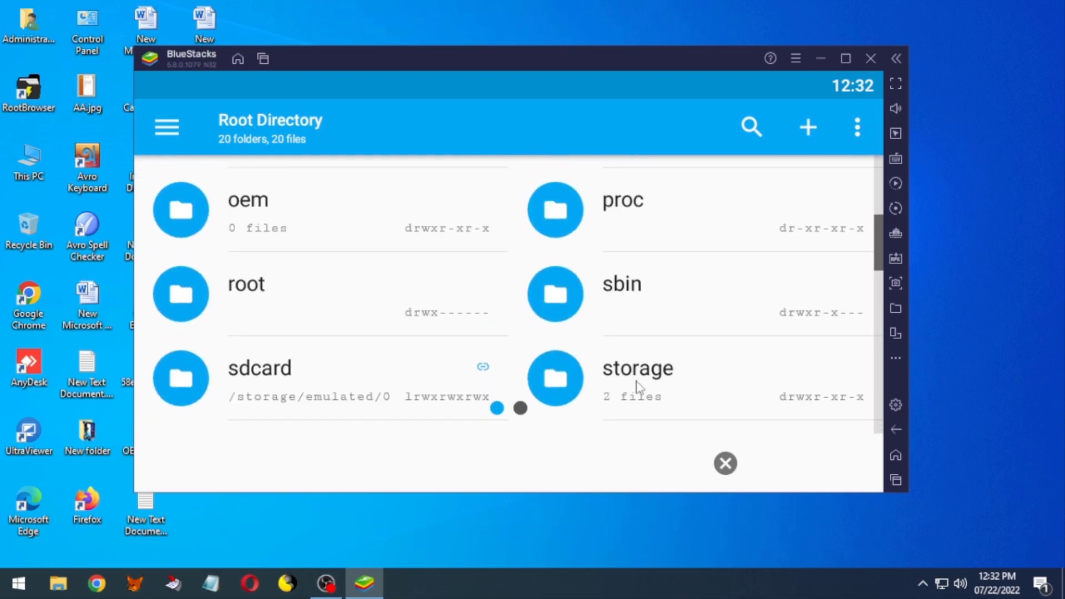
pyautogui.scroll(-3)
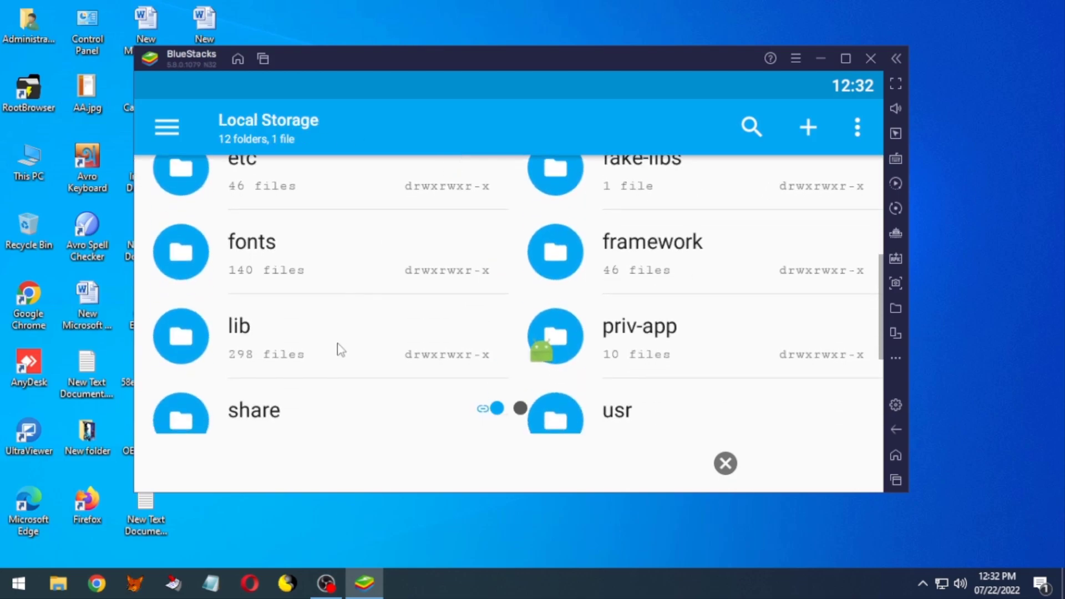
pyautogui.scroll(-3)
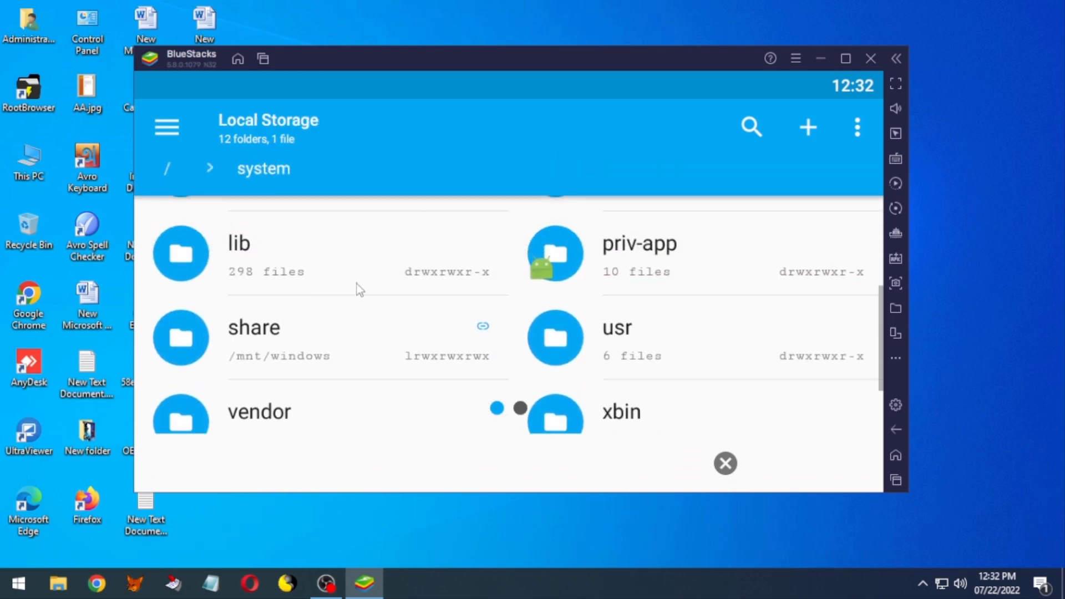
pyautogui.click(253, 327)
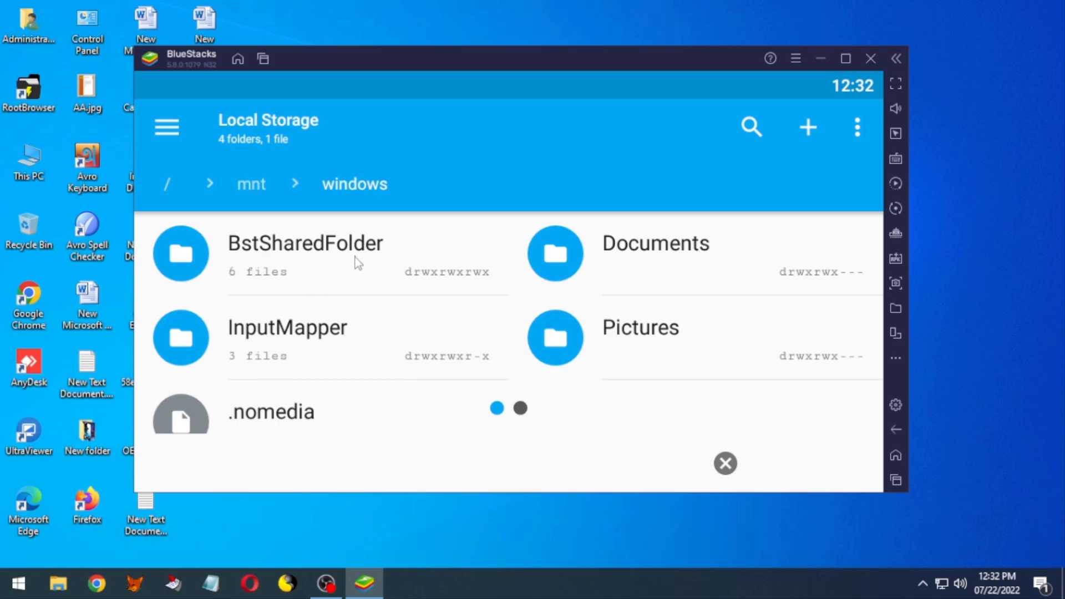
pyautogui.click(305, 243)
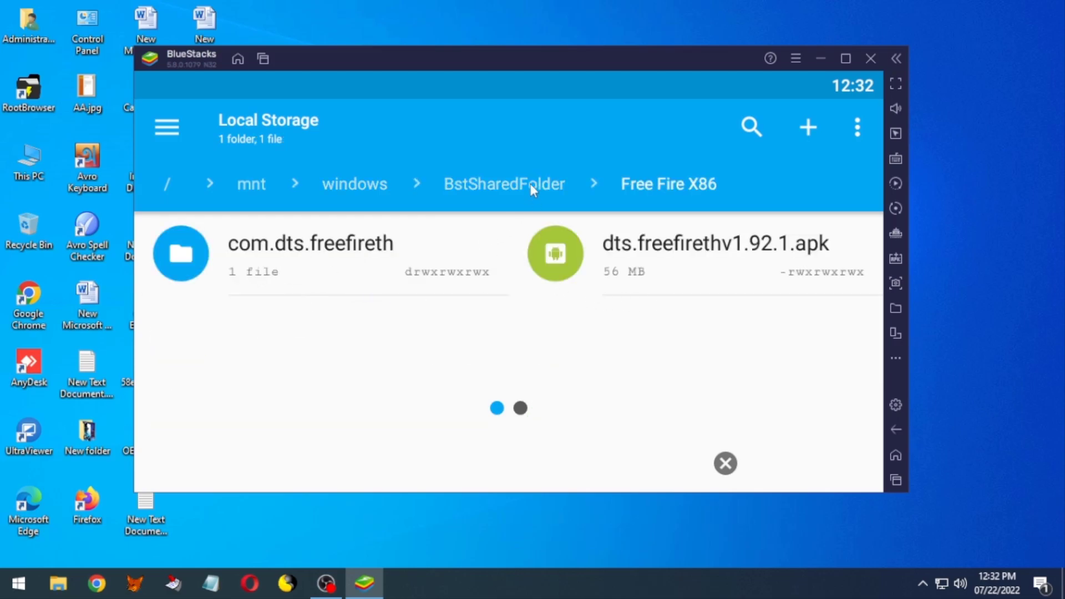
pyautogui.moveTo(631, 265)
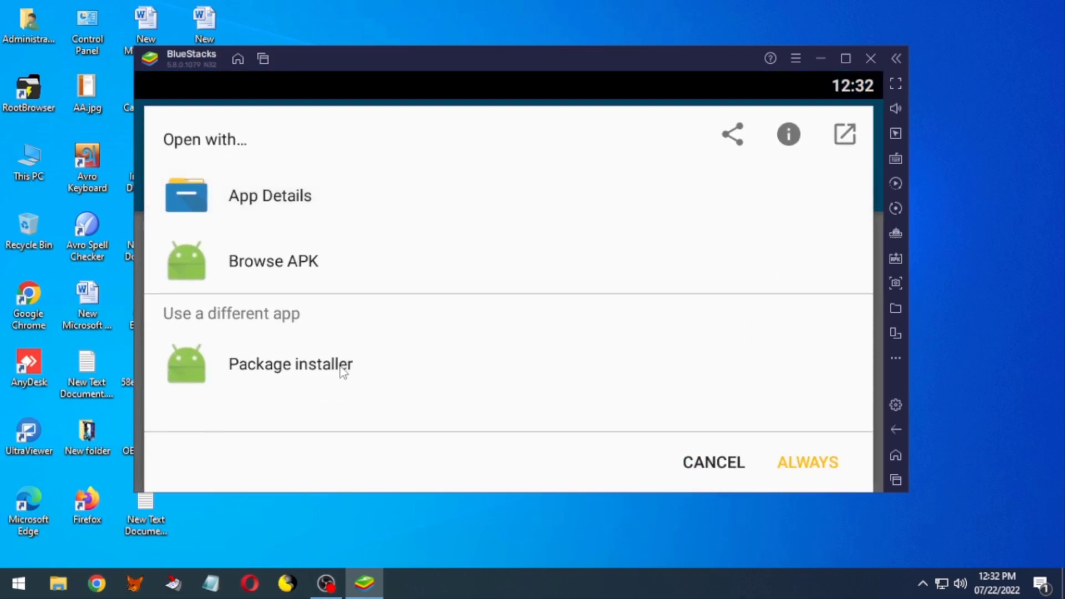
# Install dts.freefirethv1.92.1.apk through the Package installer
pyautogui.click(290, 364)
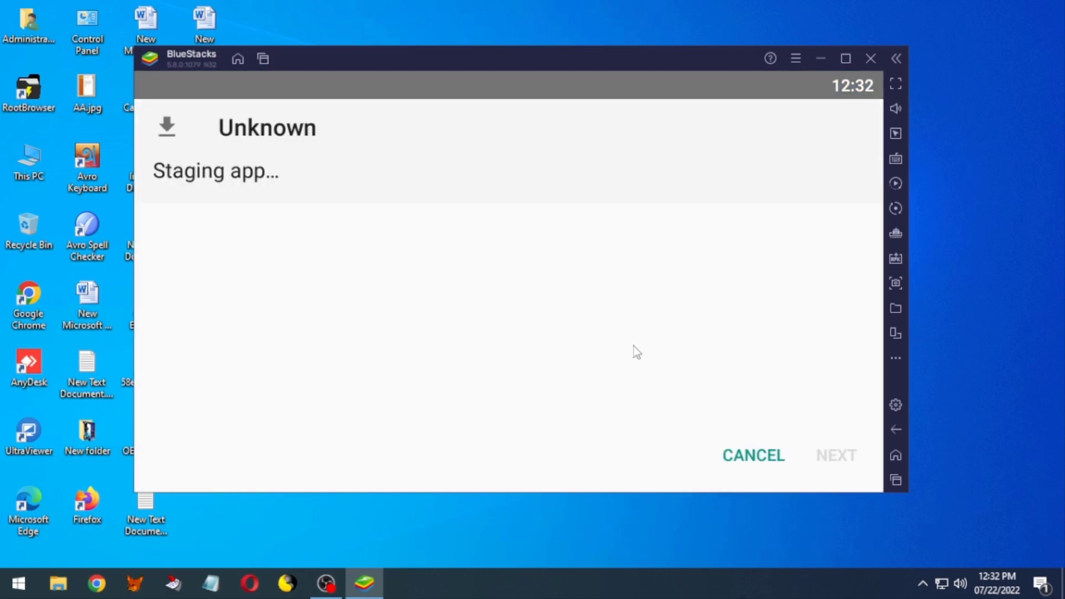
pyautogui.moveTo(849, 457)
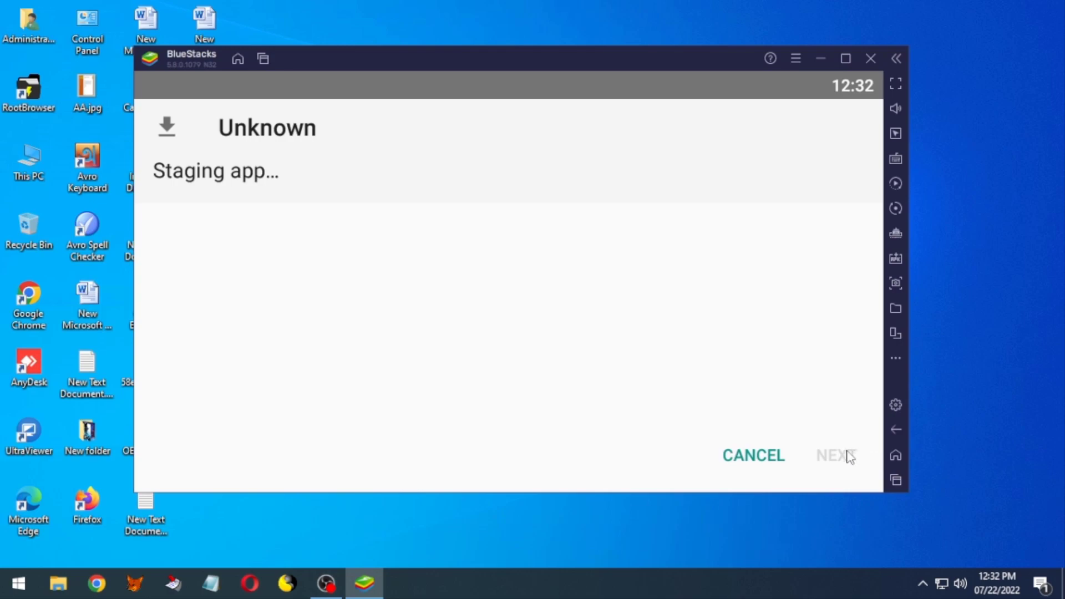
pyautogui.click(834, 454)
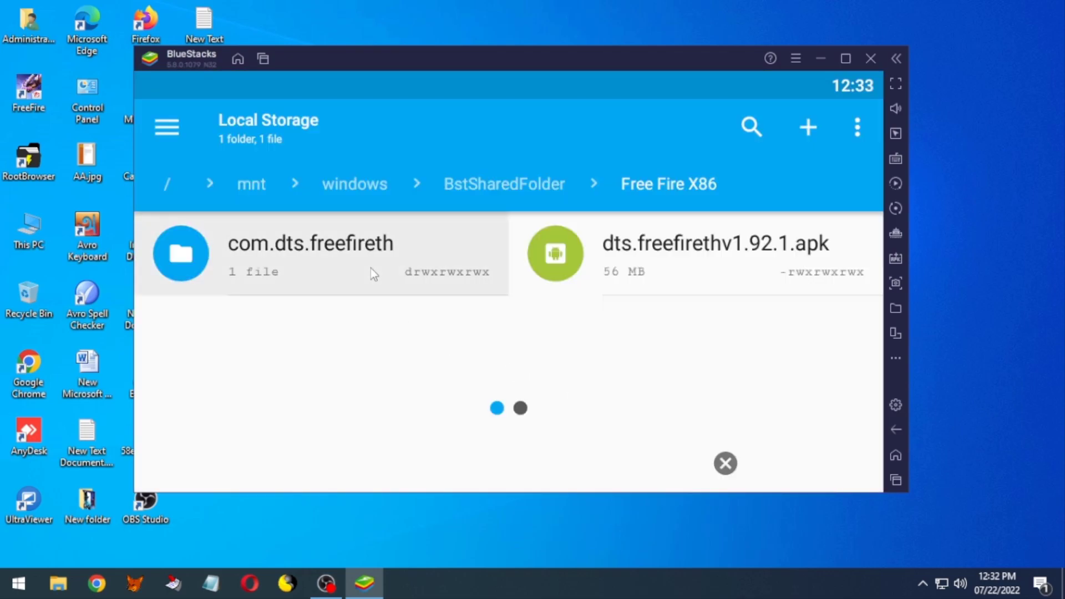
# Copy the com.dts.freefireth folder and go to Internal Storage
pyautogui.click(309, 243)
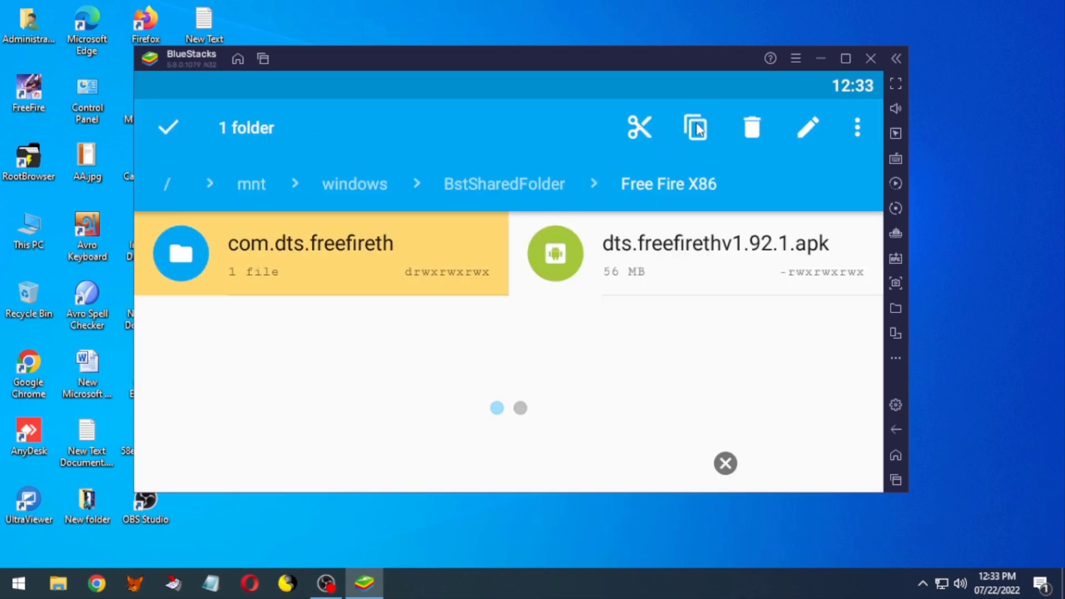
pyautogui.click(694, 127)
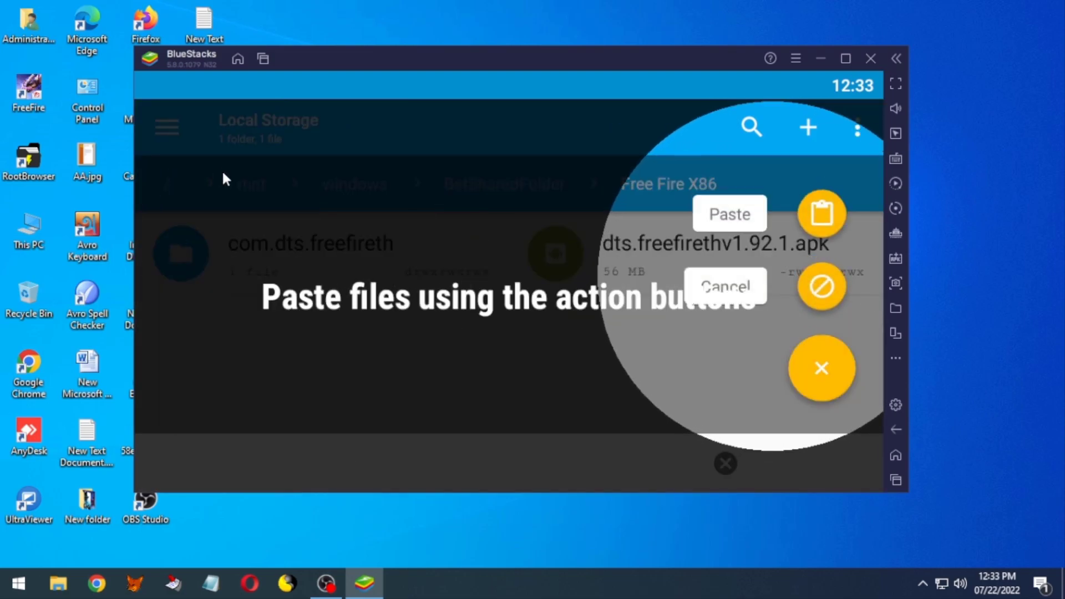
pyautogui.moveTo(589, 343)
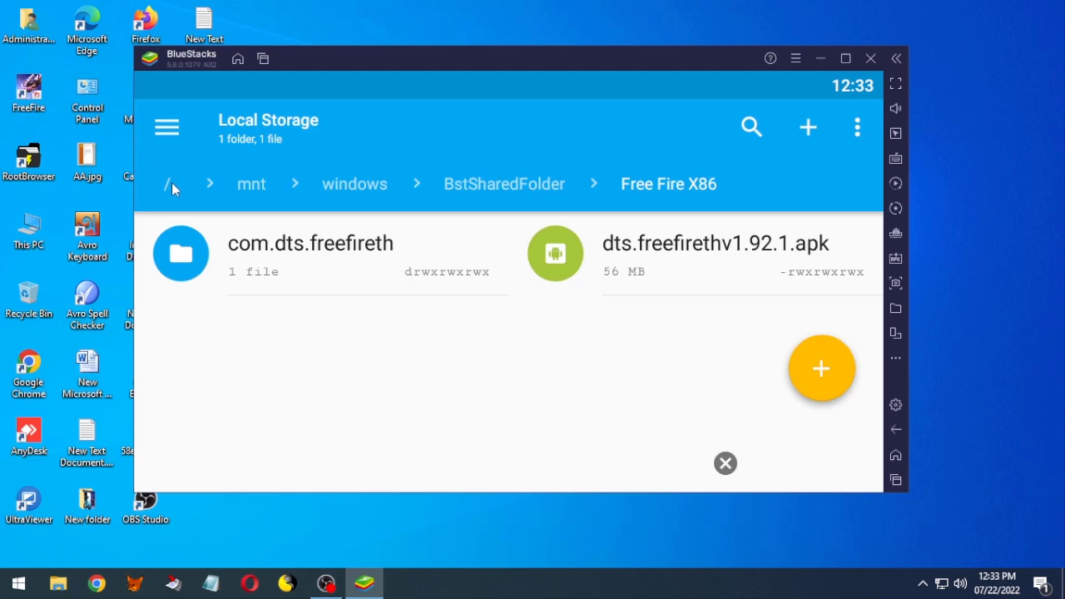
pyautogui.click(166, 127)
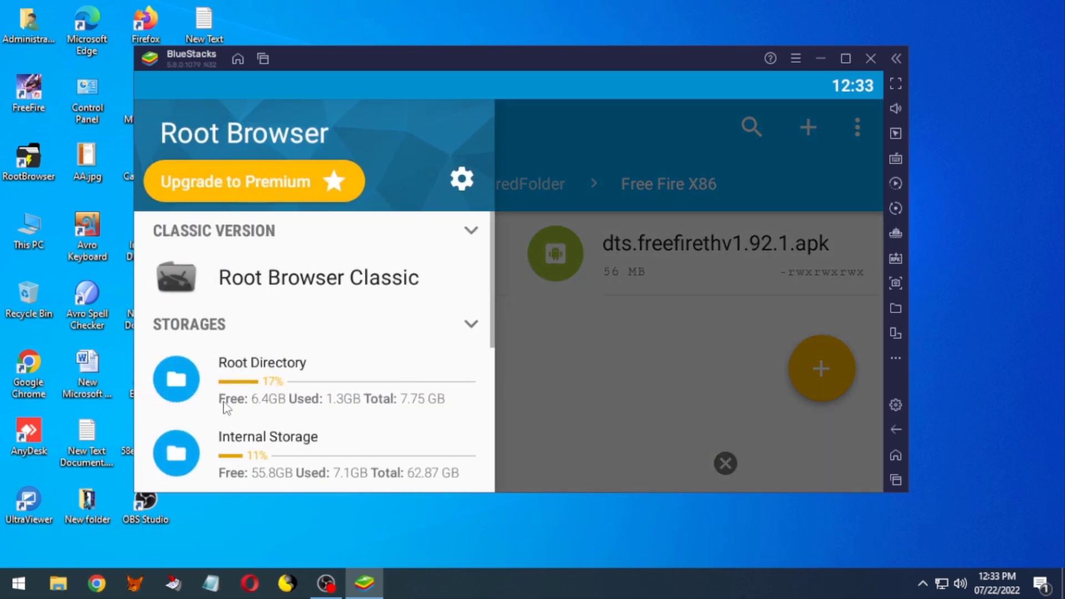
pyautogui.click(268, 436)
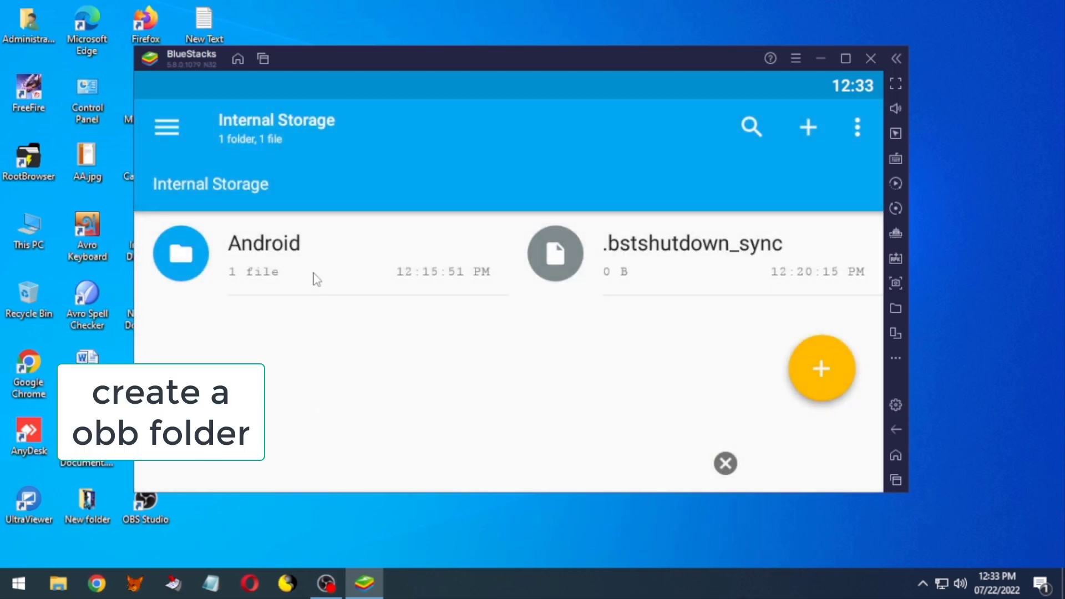
# Create an 'obb' folder inside Android and paste com.dts.freefireth into it
pyautogui.click(262, 242)
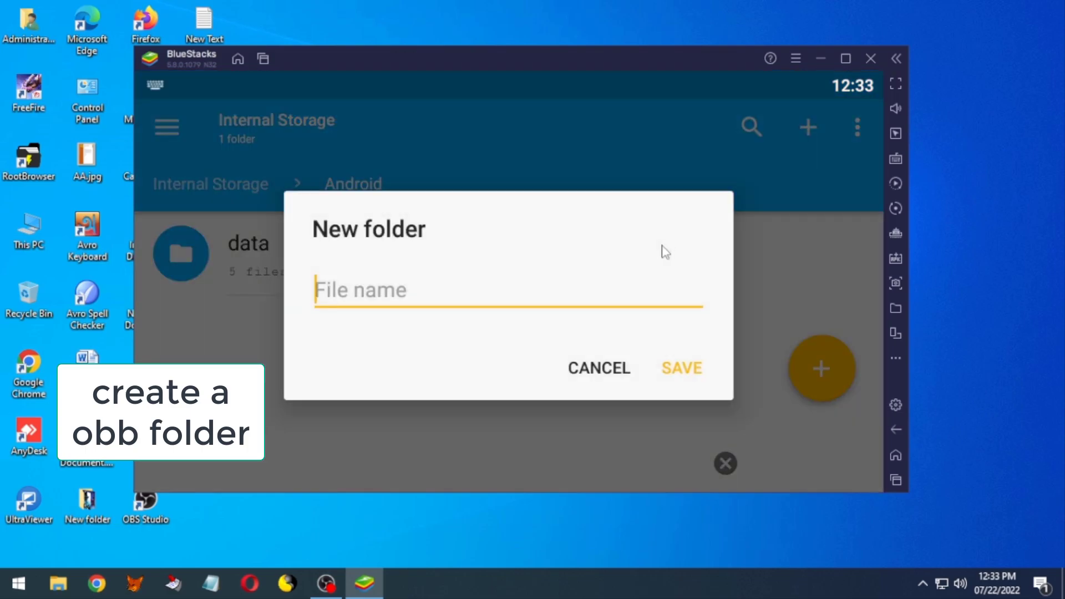
pyautogui.write('obb')
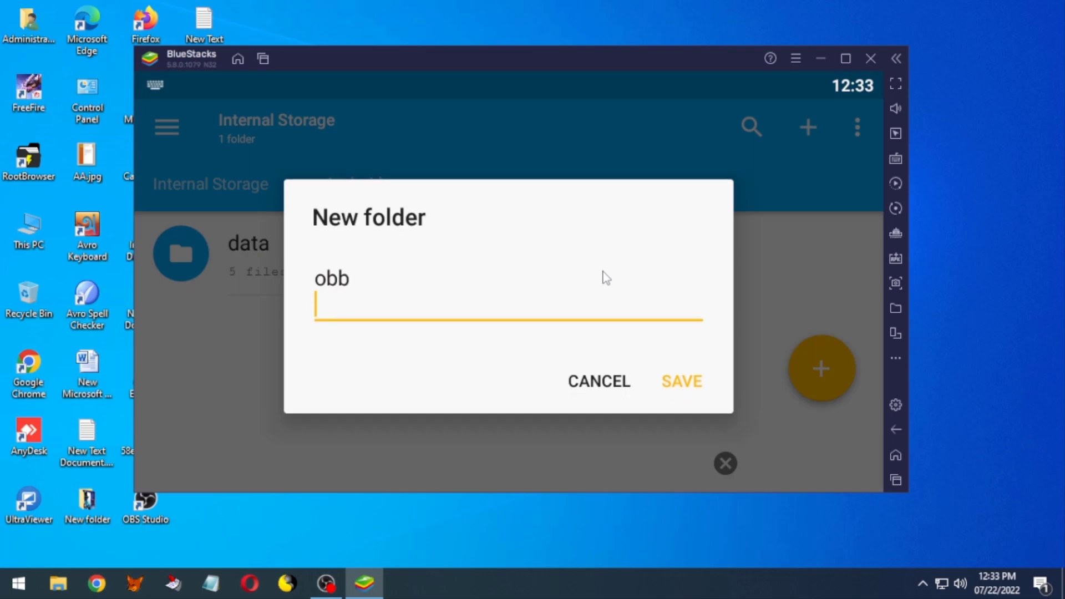
pyautogui.click(680, 381)
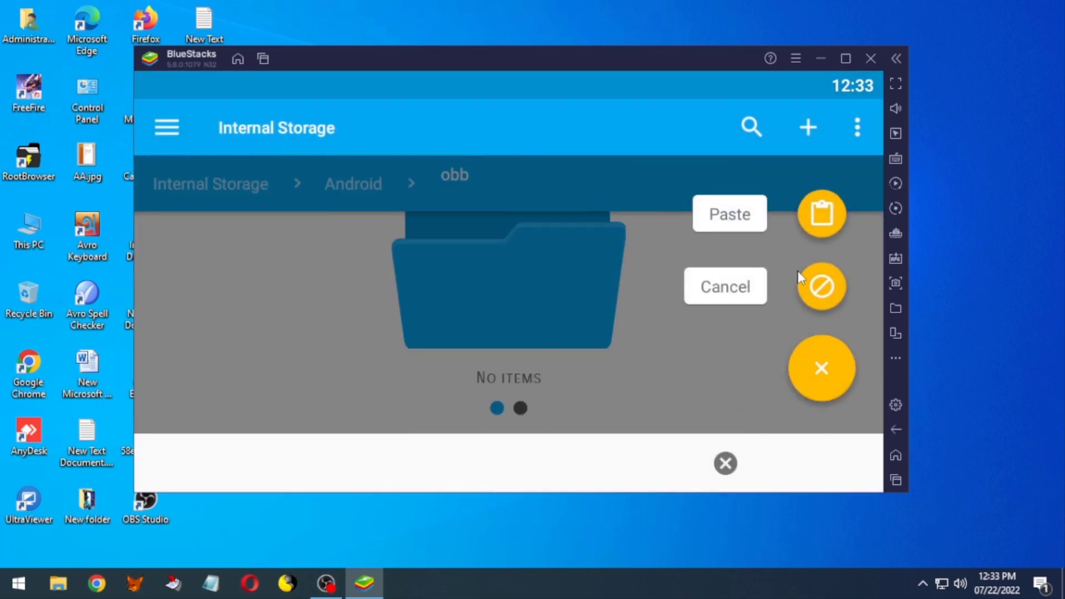
pyautogui.click(728, 213)
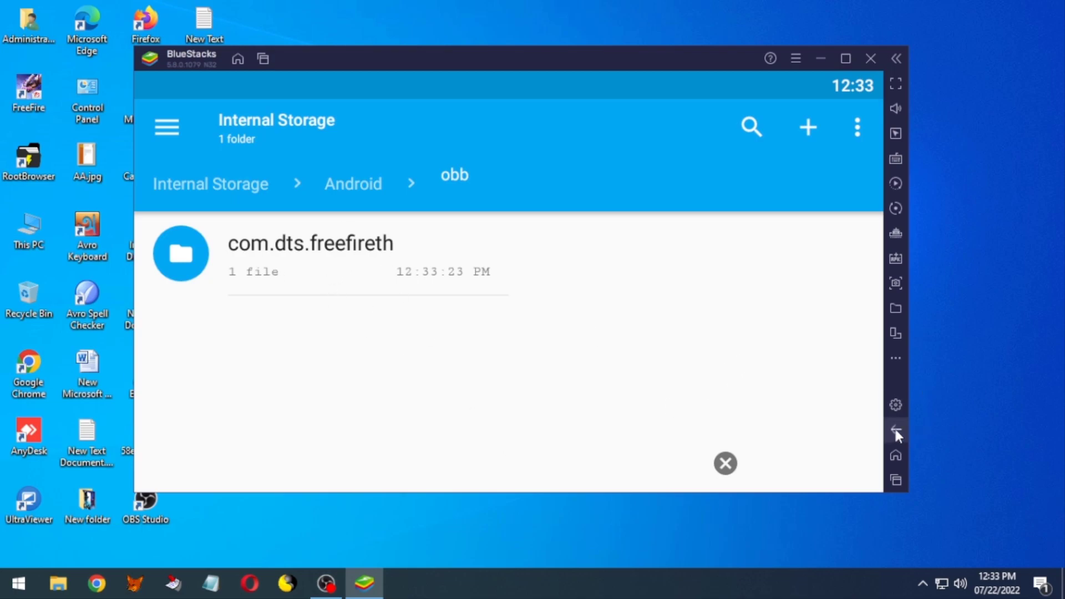
# Close Root Browser from the recent apps view so Free Fire can be launched
pyautogui.click(895, 429)
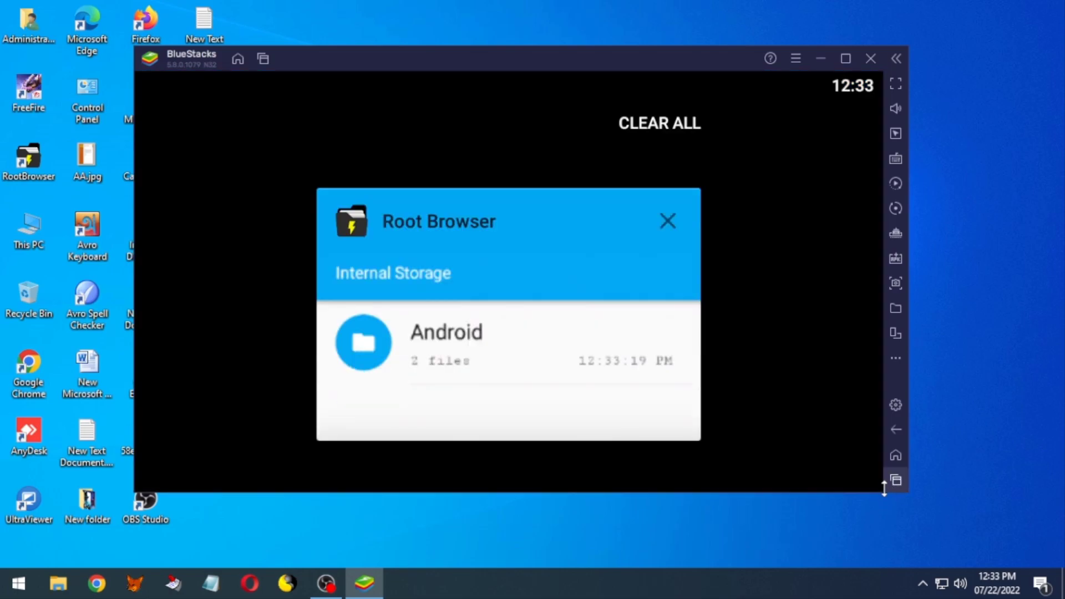
pyautogui.click(666, 221)
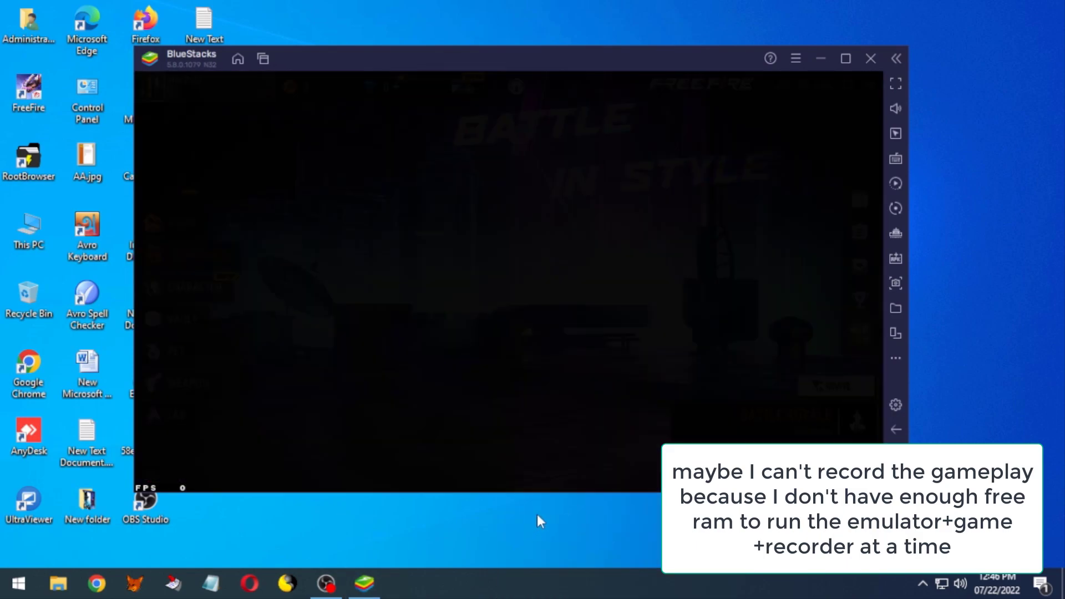
pyautogui.moveTo(475, 435)
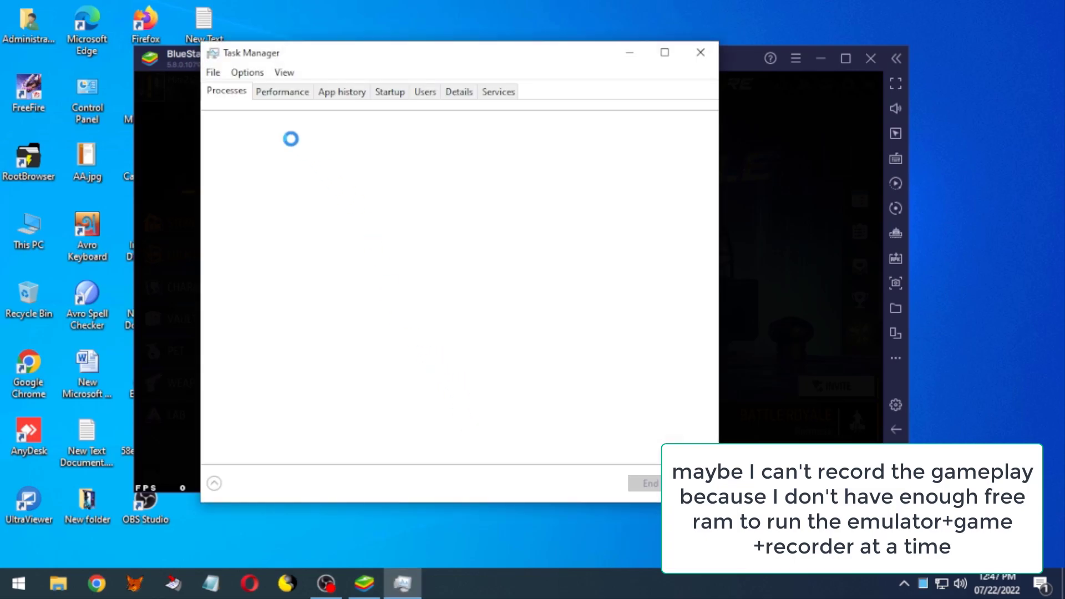
# Sort Task Manager's processes by the Memory column, showing 96% usage
pyautogui.click(572, 126)
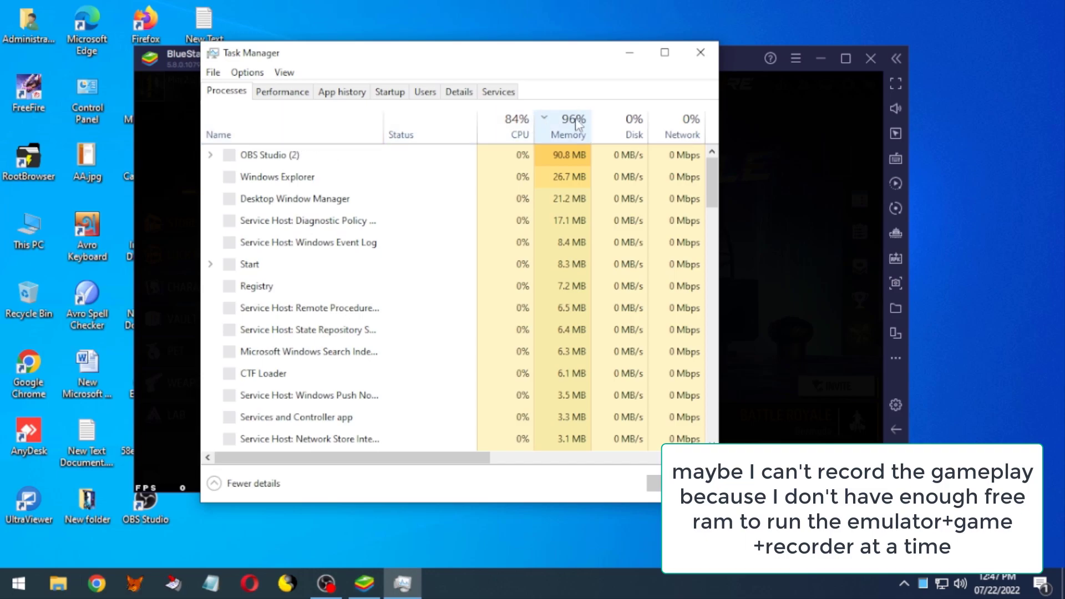
pyautogui.moveTo(569, 134)
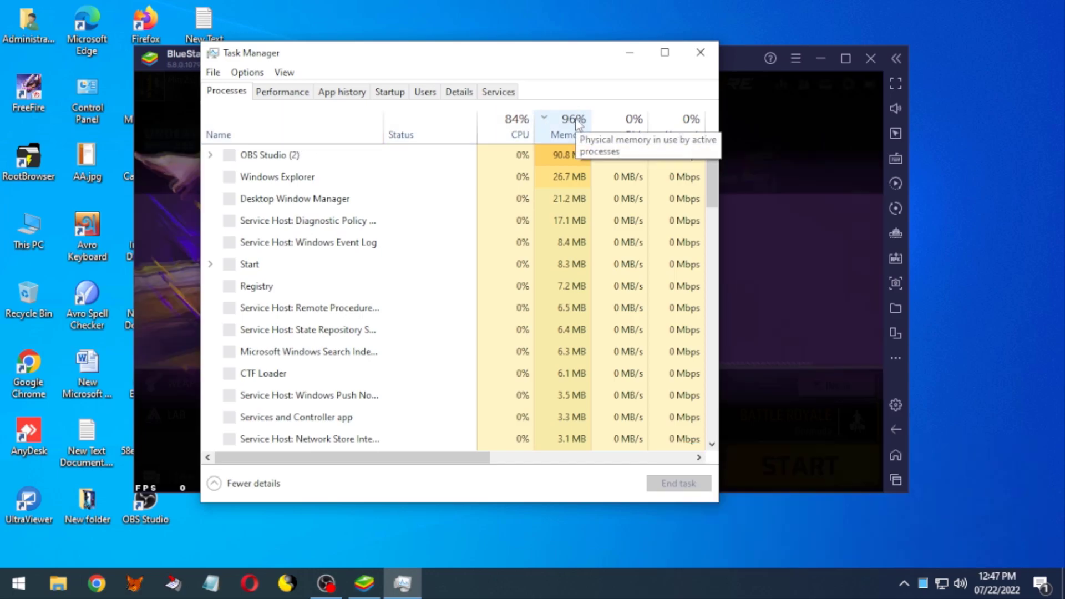